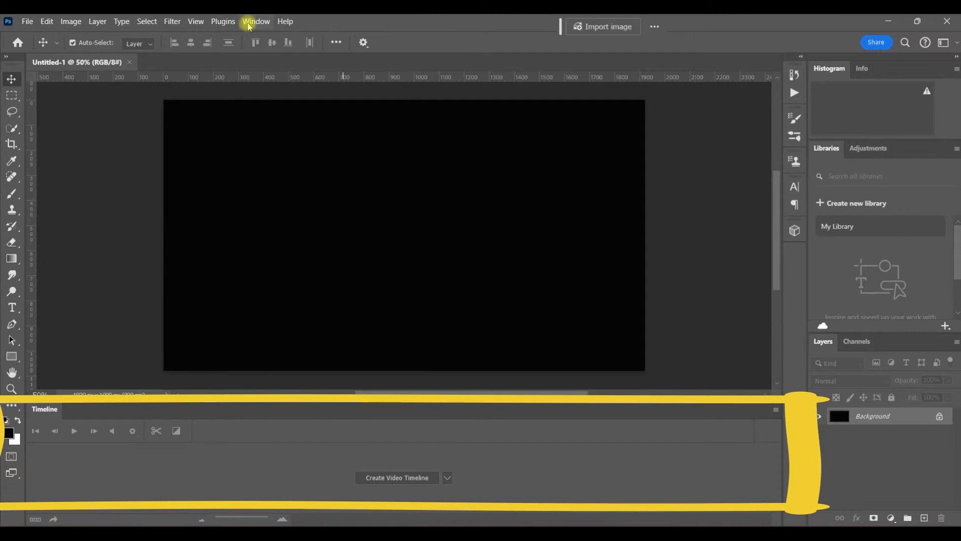
Switch Photoshop to the Motion workspace layout from the Workspace menu
{"action": "left_click", "coordinate": [255, 21]}
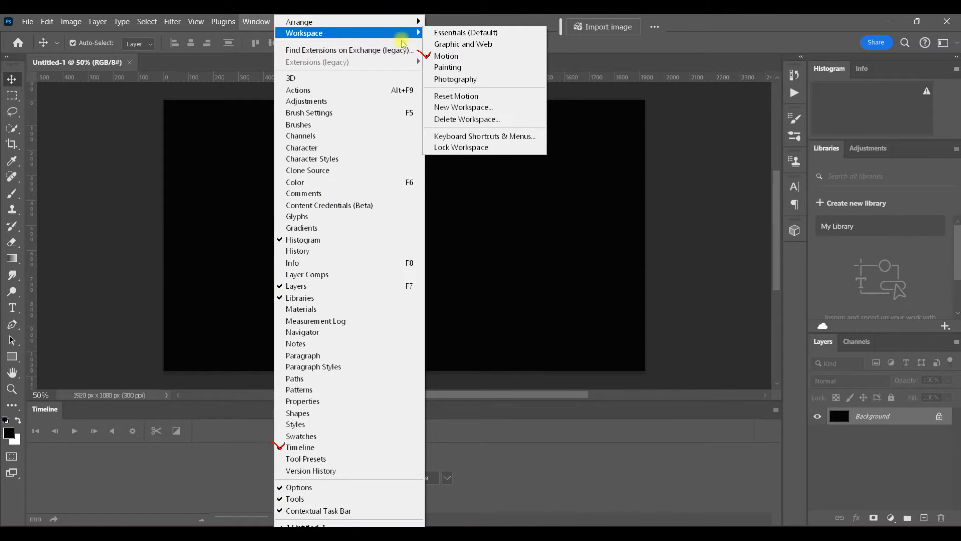
{"action": "mouse_move", "coordinate": [489, 55]}
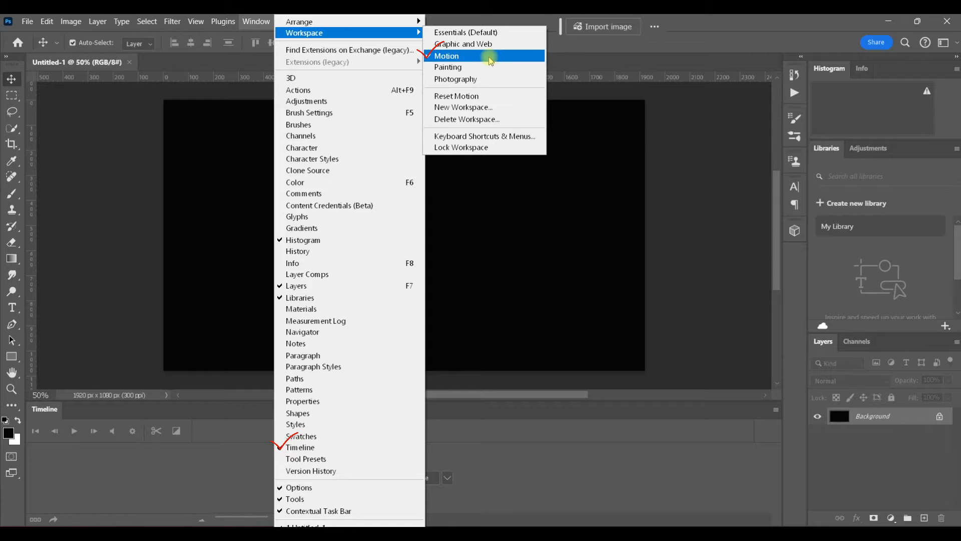
{"action": "left_click", "coordinate": [446, 55]}
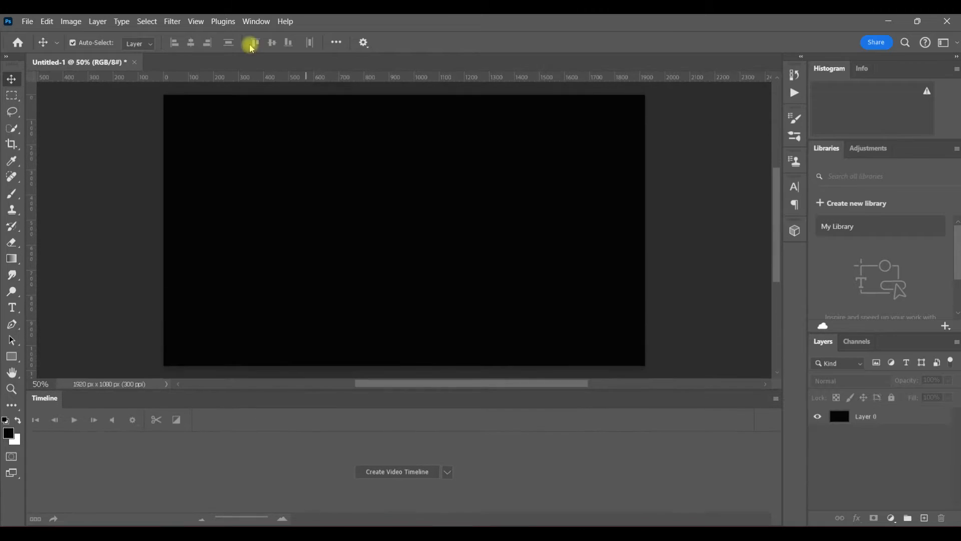
Import the guitarist-by-bridge MP4 as Layer 1, stacked above the black Layer 0
{"action": "left_click", "coordinate": [97, 21]}
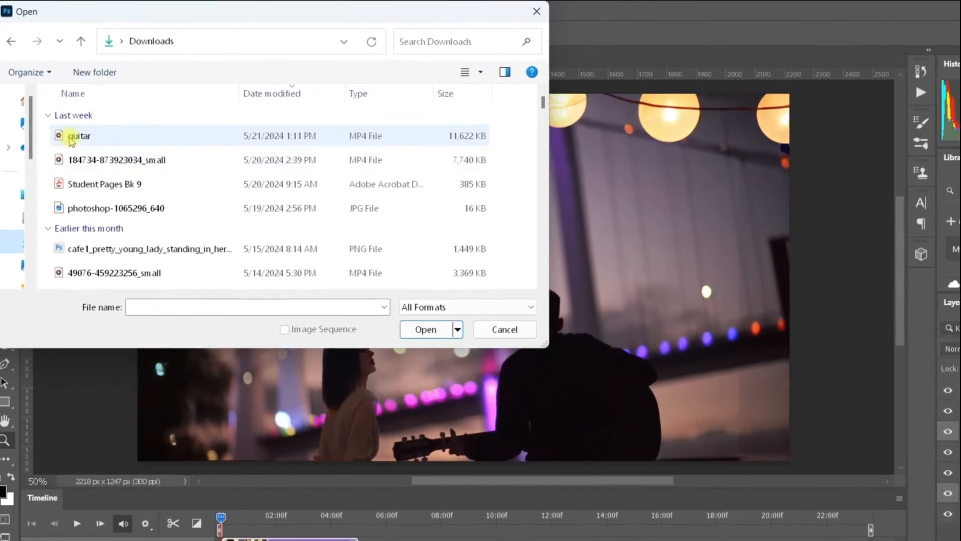
{"action": "left_click", "coordinate": [425, 329]}
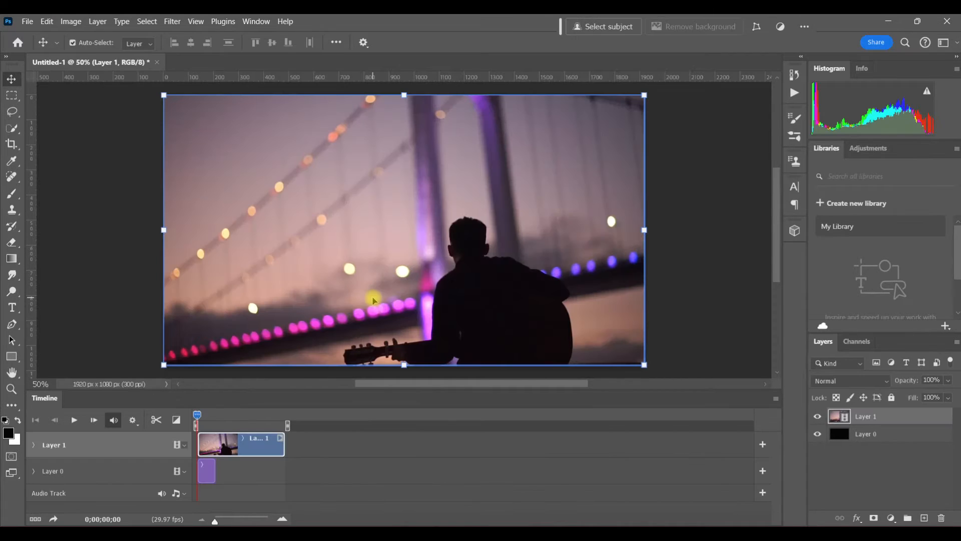
{"action": "mouse_move", "coordinate": [799, 420]}
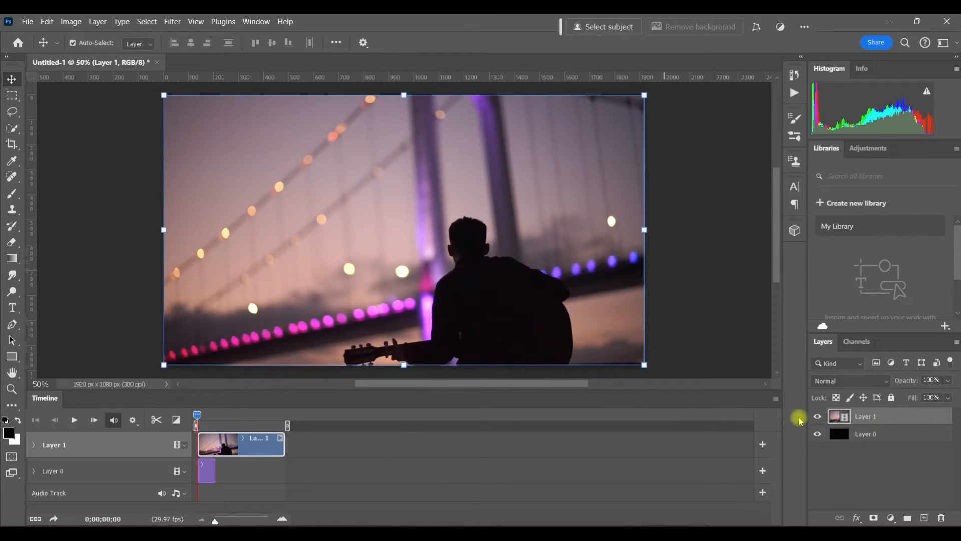
{"action": "mouse_move", "coordinate": [816, 416]}
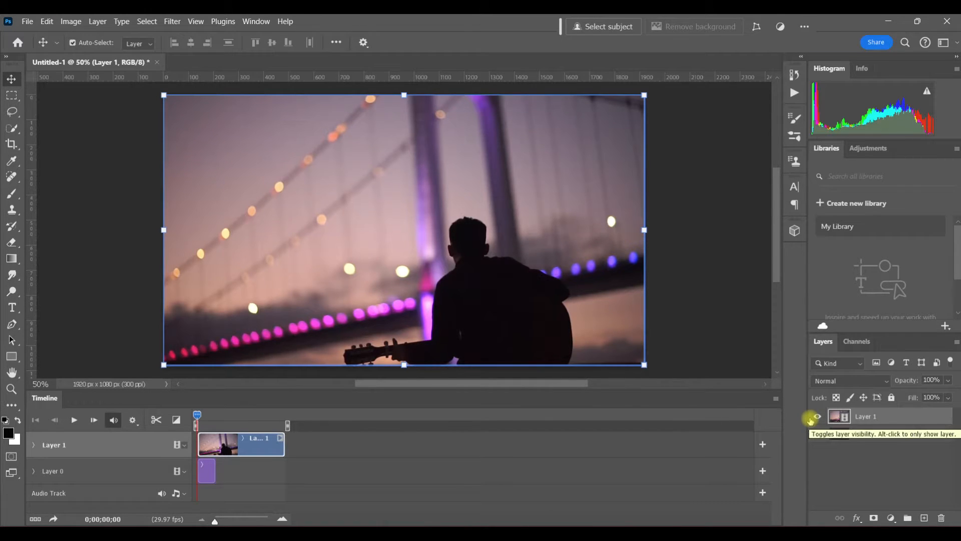
{"action": "left_click", "coordinate": [817, 416]}
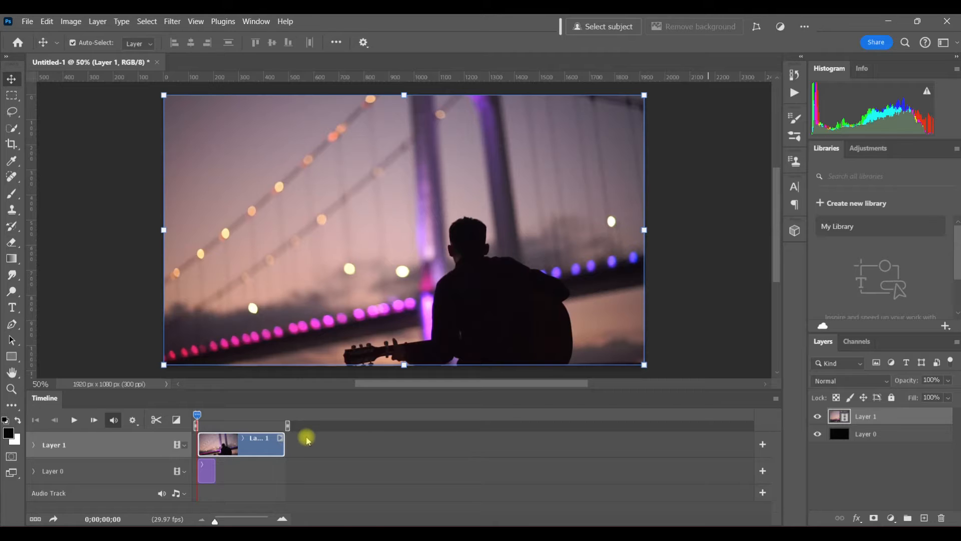
{"action": "mouse_move", "coordinate": [305, 440]}
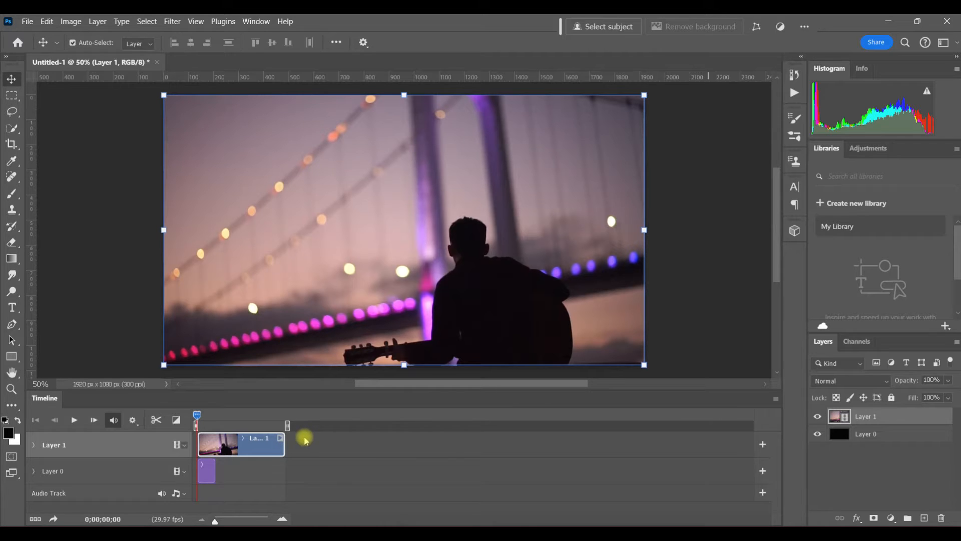
{"action": "mouse_move", "coordinate": [876, 482]}
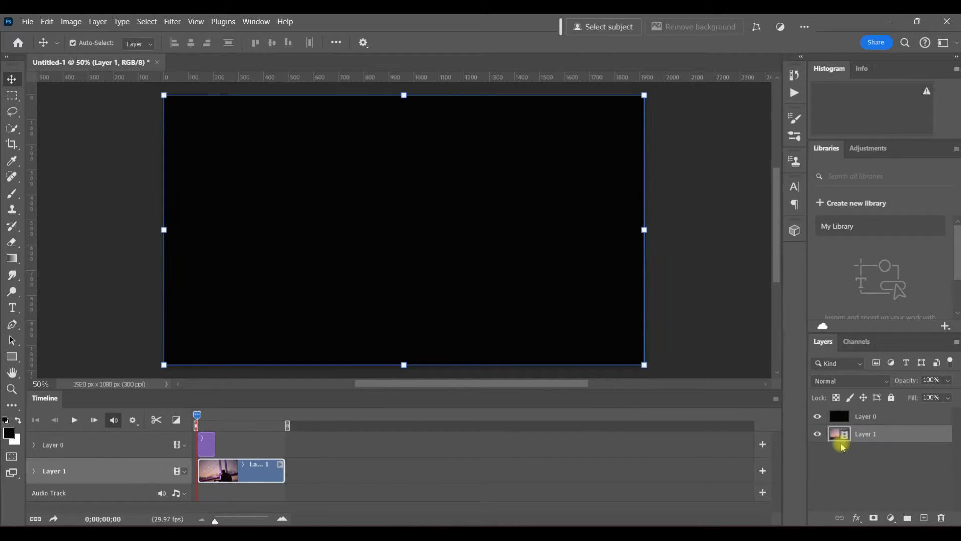
{"action": "left_click", "coordinate": [816, 416]}
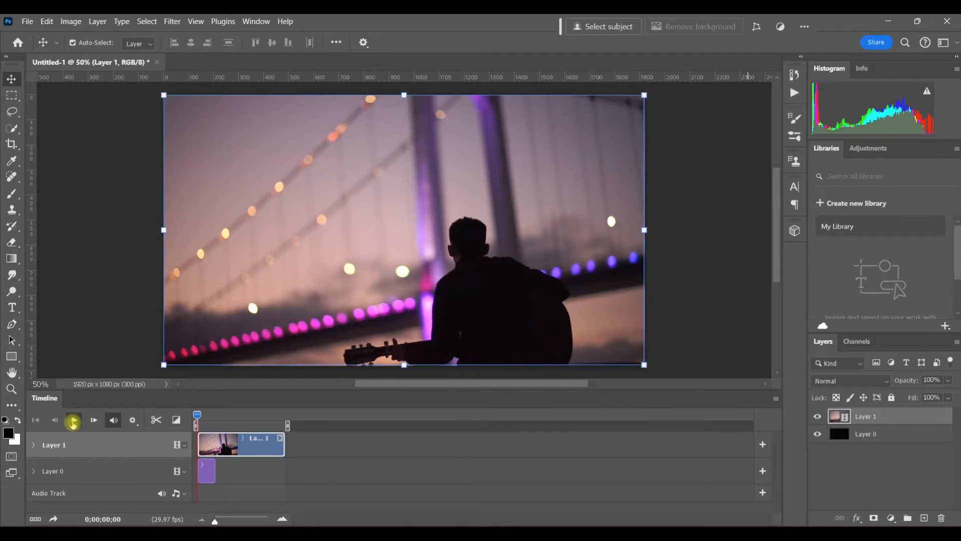
Play the guitarist clip preview, then return to its first frame
{"action": "left_click", "coordinate": [72, 420]}
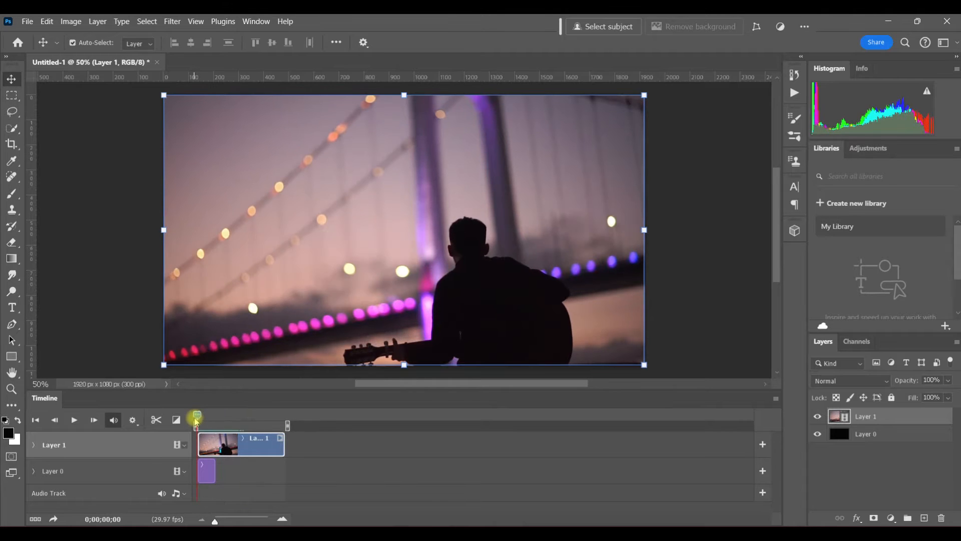
{"action": "left_click", "coordinate": [11, 96]}
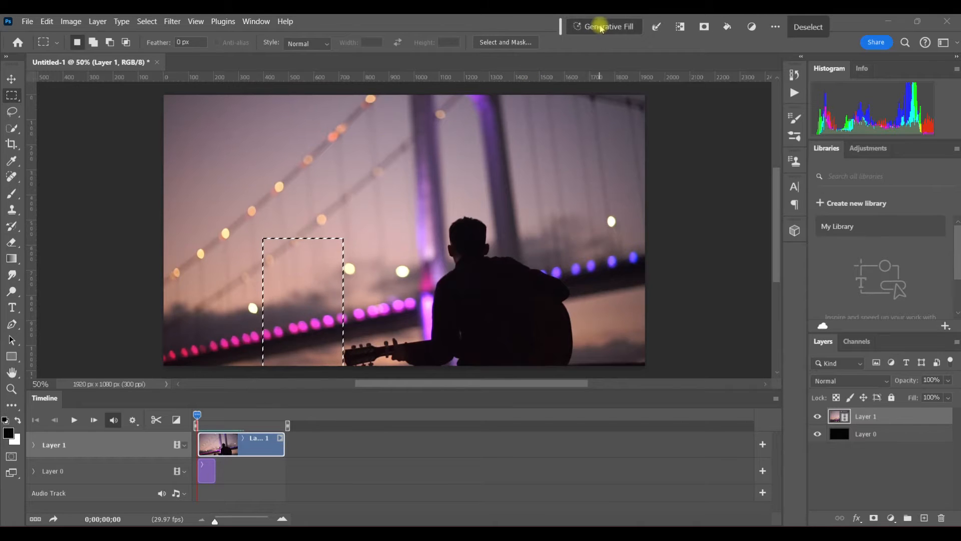
Generative Fill the marked area with 'pretty young woman' and show variation 3/3
{"action": "left_click", "coordinate": [608, 27]}
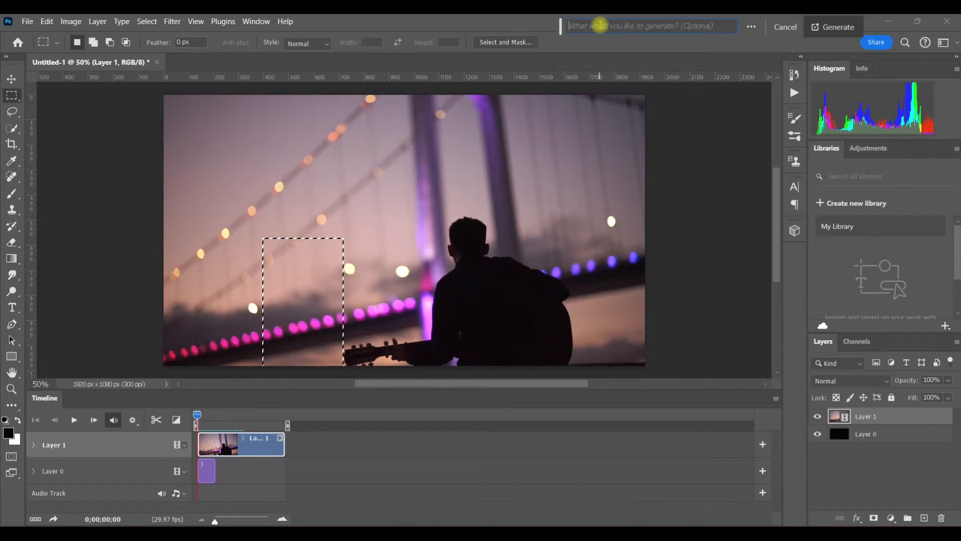
{"action": "type", "text": "pretty you"}
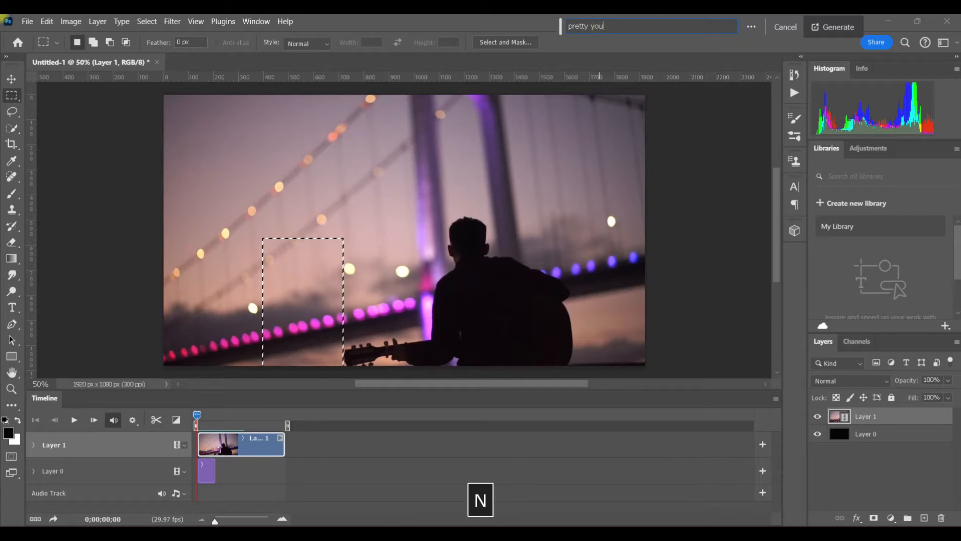
{"action": "type", "text": "ng woman"}
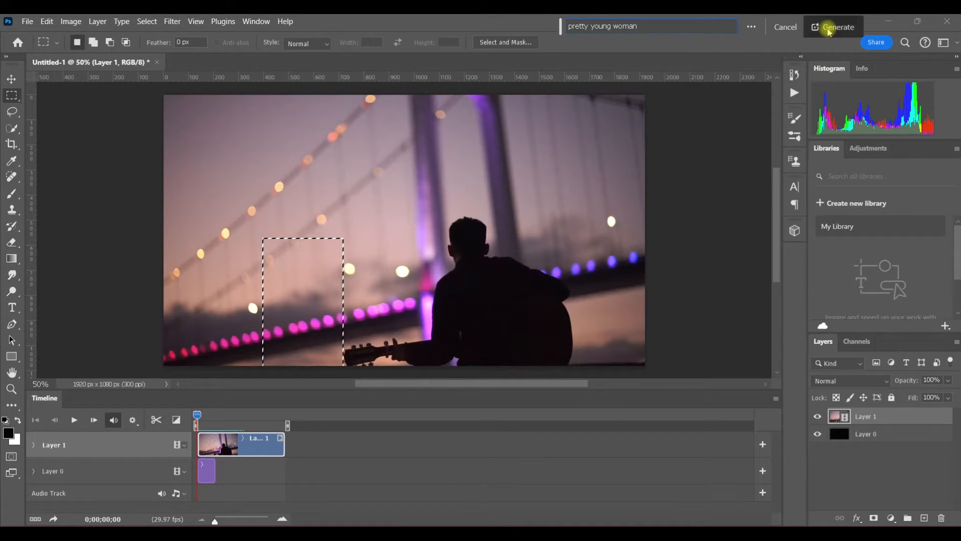
{"action": "left_click", "coordinate": [834, 27]}
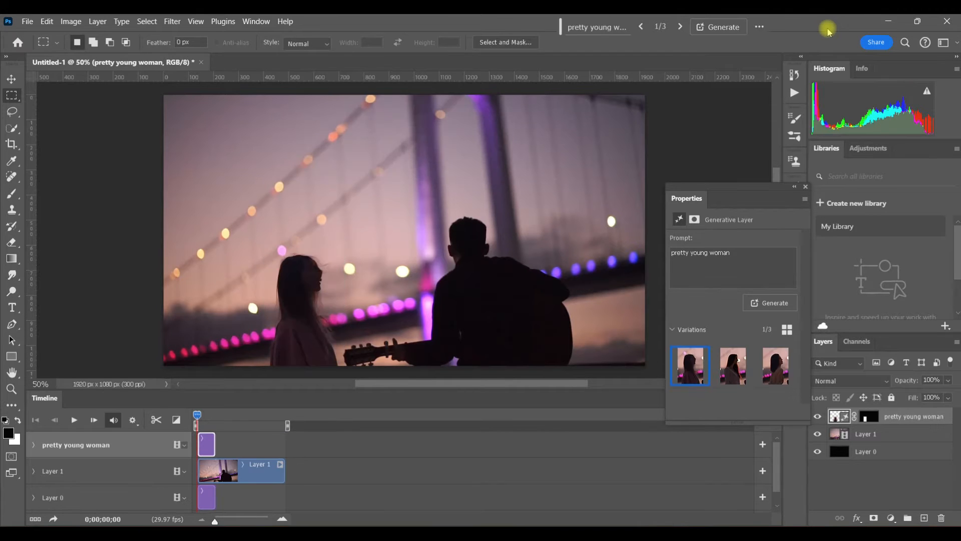
{"action": "mouse_move", "coordinate": [720, 44]}
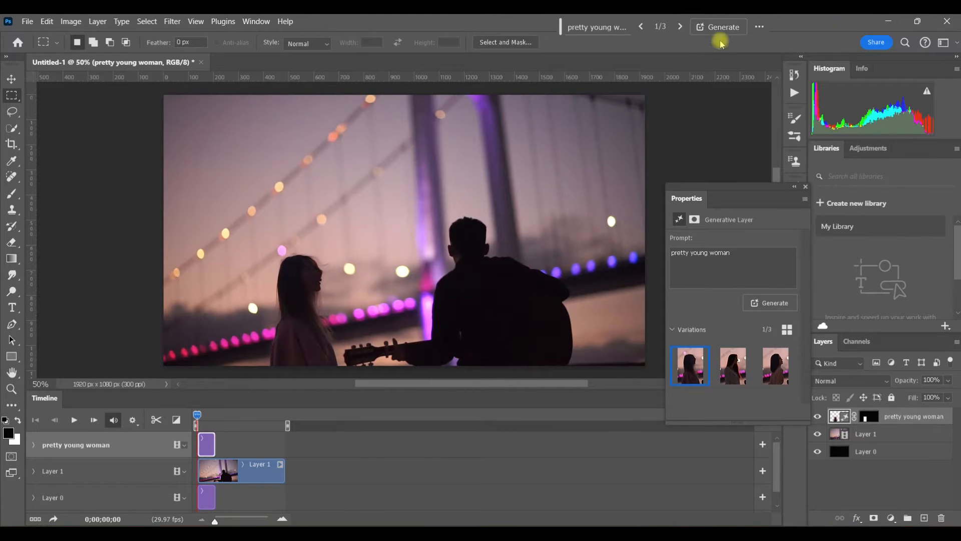
{"action": "left_click", "coordinate": [679, 26]}
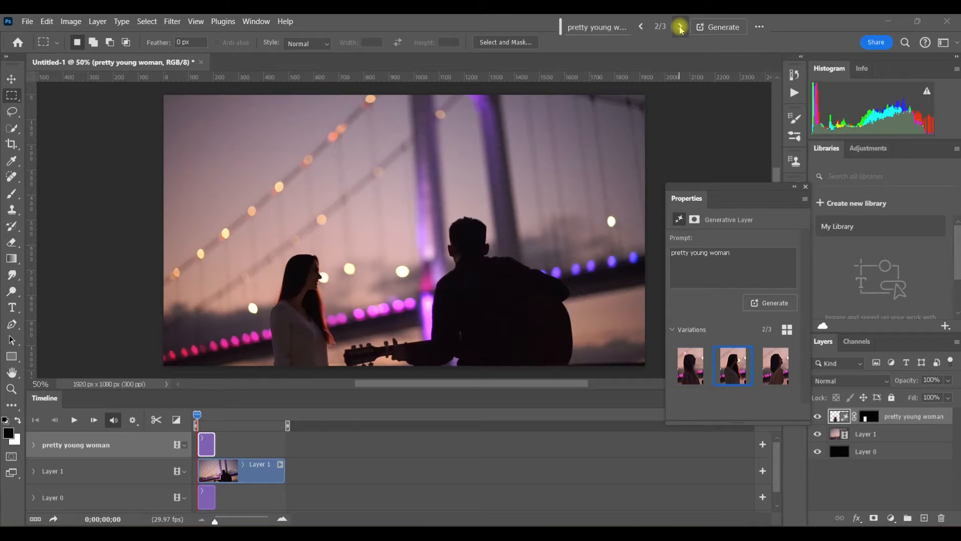
{"action": "left_click", "coordinate": [775, 365]}
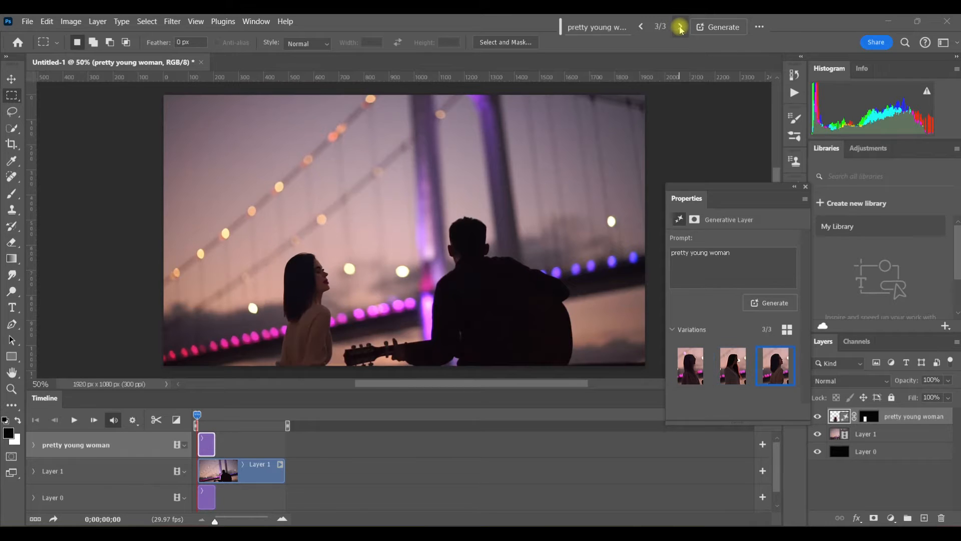
{"action": "mouse_move", "coordinate": [679, 29]}
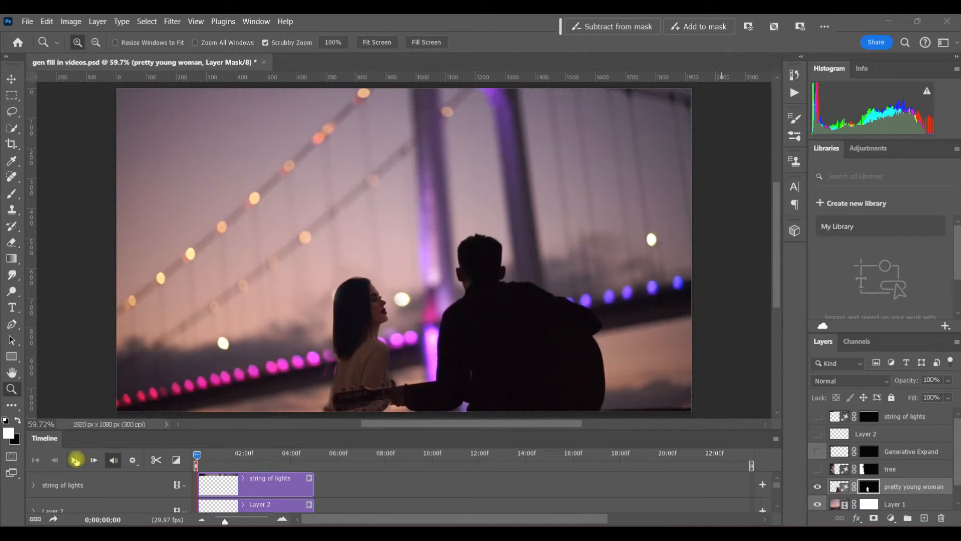
Play back the composition with the seated generated woman beside the guitarist
{"action": "left_click", "coordinate": [76, 460]}
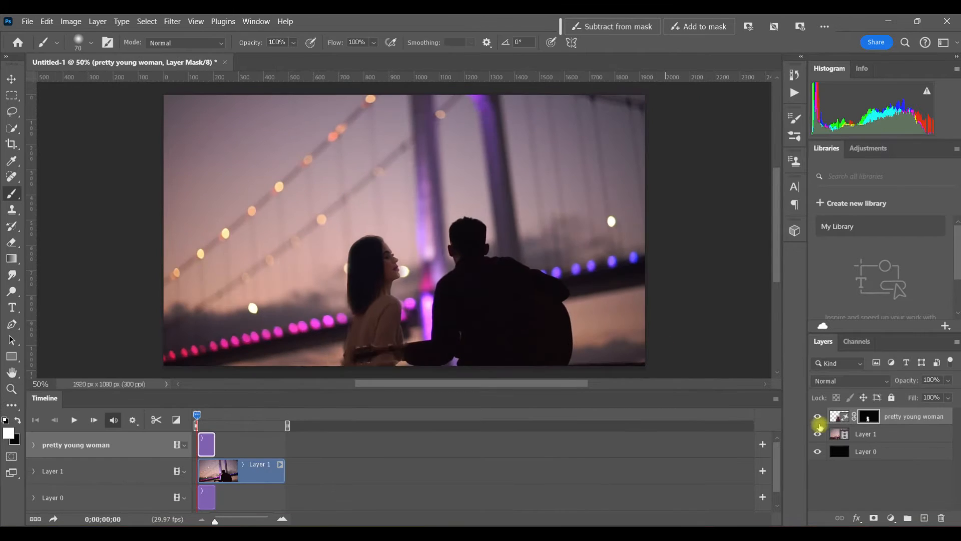
{"action": "left_click", "coordinate": [817, 423]}
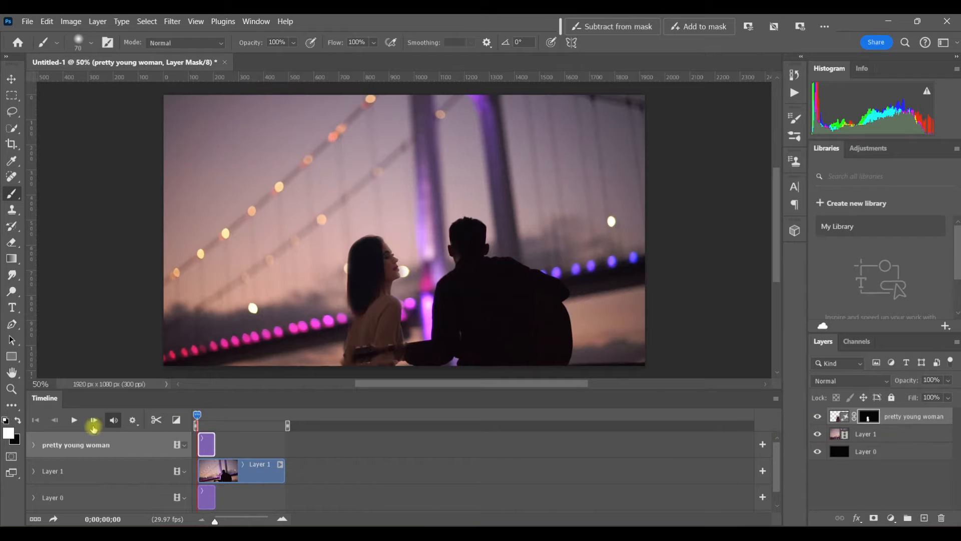
{"action": "left_click", "coordinate": [74, 420]}
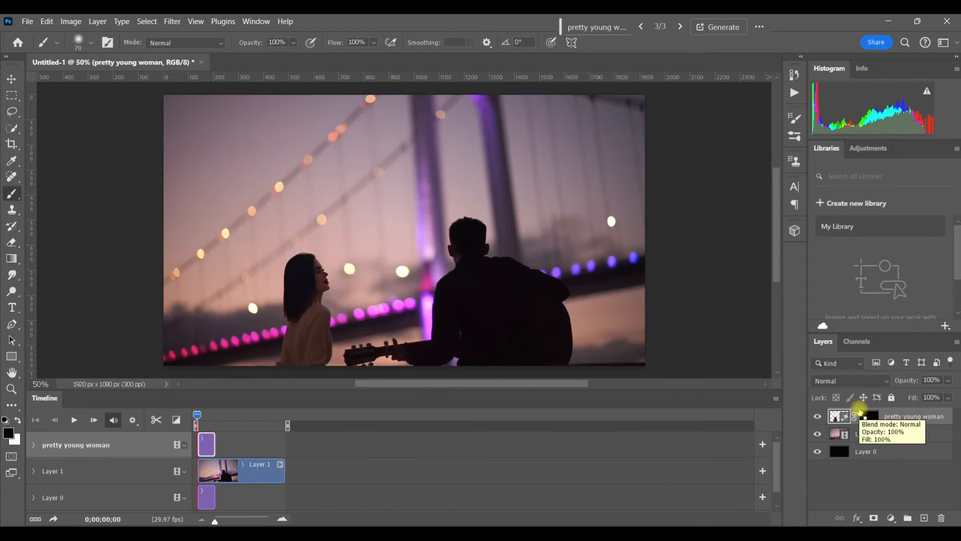
{"action": "mouse_move", "coordinate": [576, 460]}
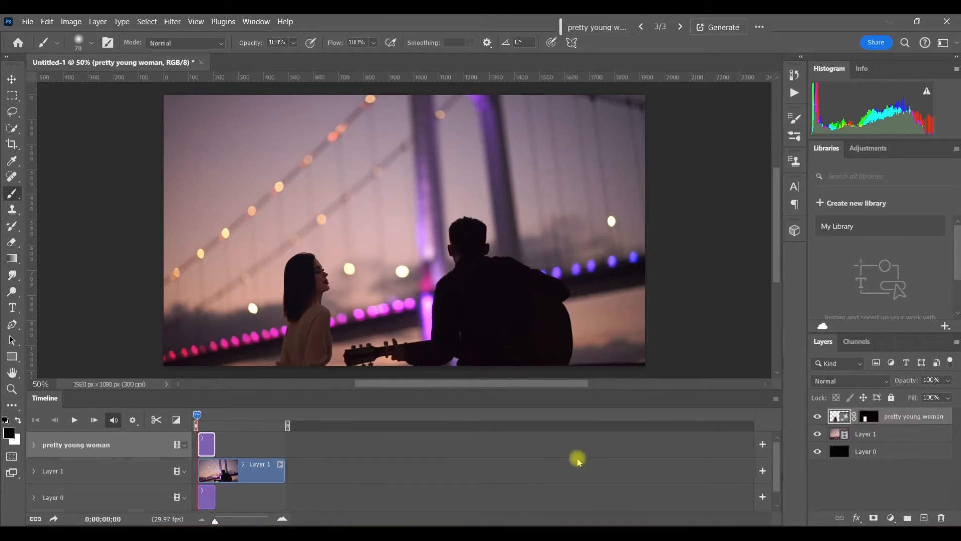
{"action": "mouse_move", "coordinate": [222, 427]}
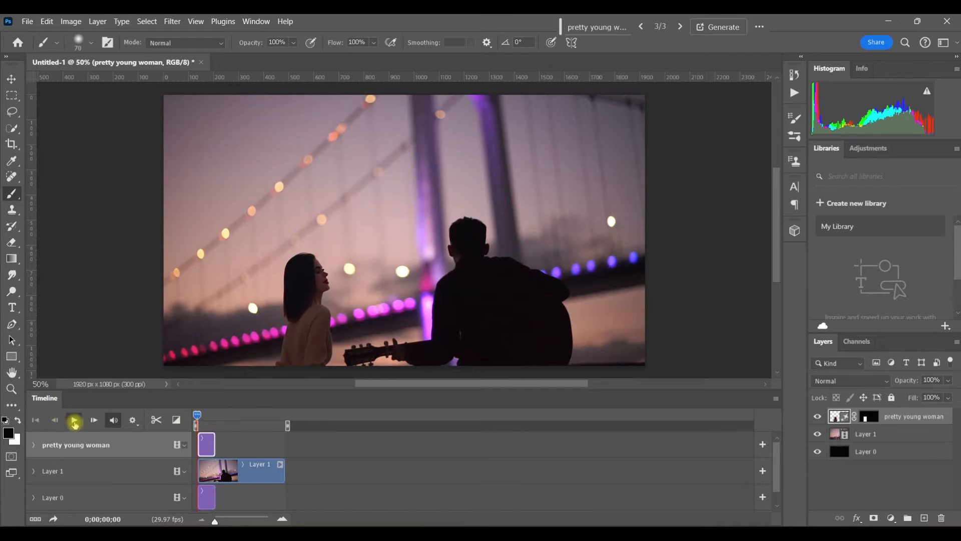
Preview the timeline, pause where the woman disappears, then replay and stop to check
{"action": "left_click", "coordinate": [74, 421]}
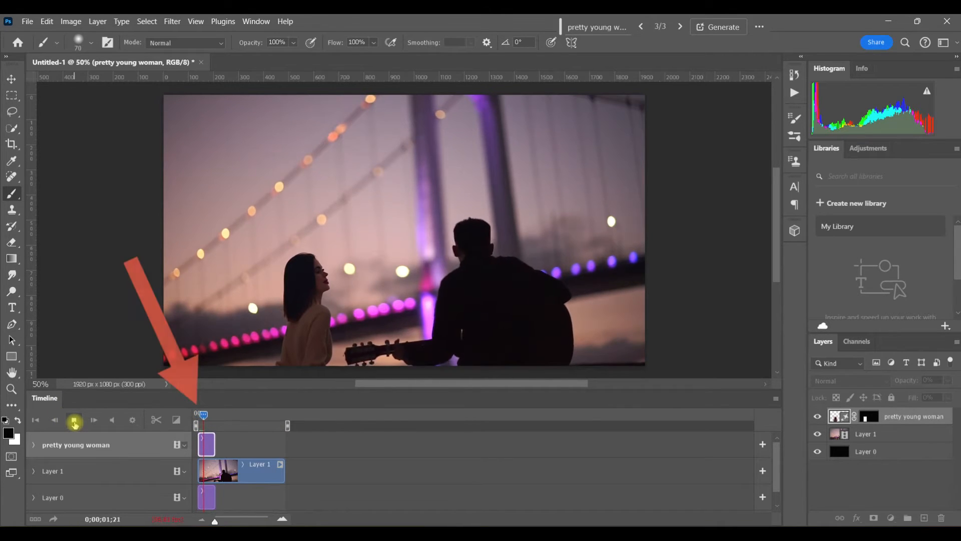
{"action": "left_click", "coordinate": [74, 420]}
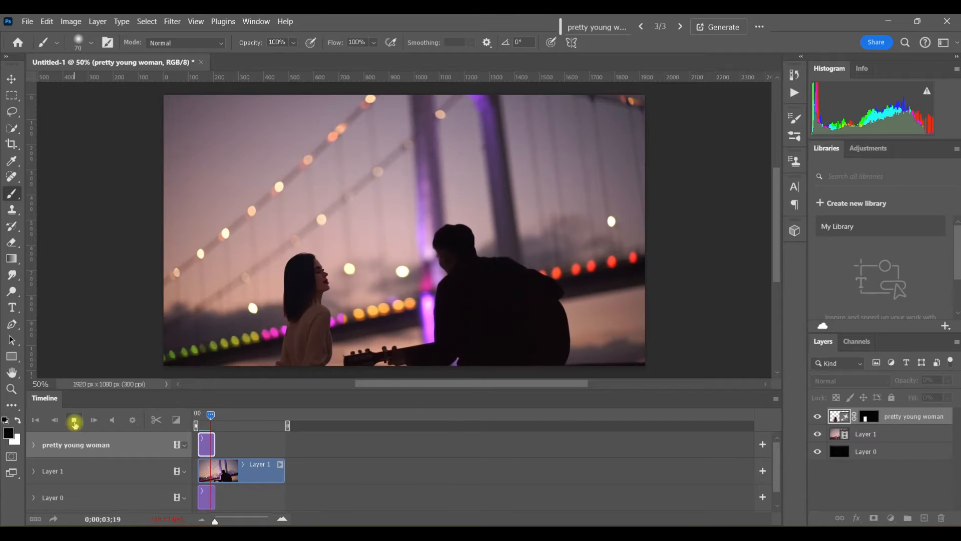
{"action": "left_click", "coordinate": [73, 420]}
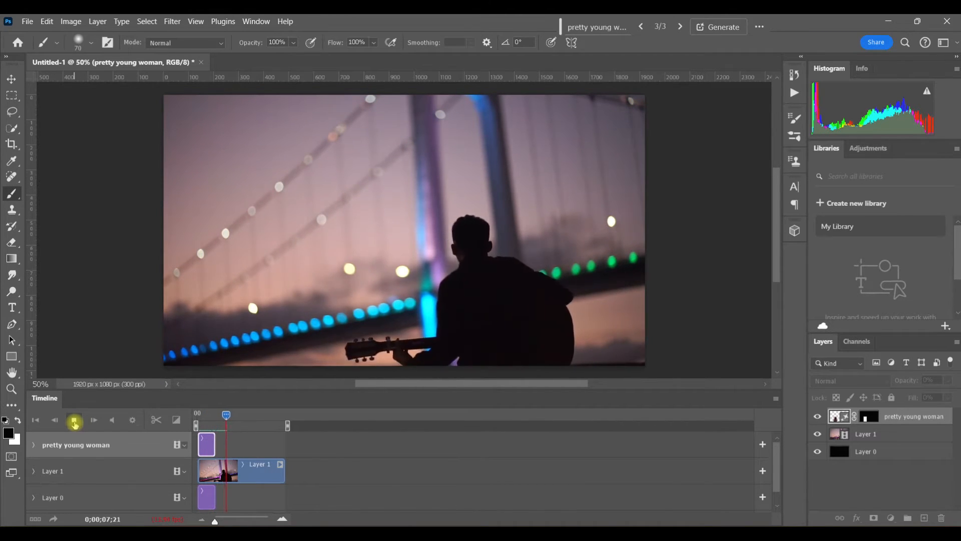
{"action": "left_click", "coordinate": [73, 420]}
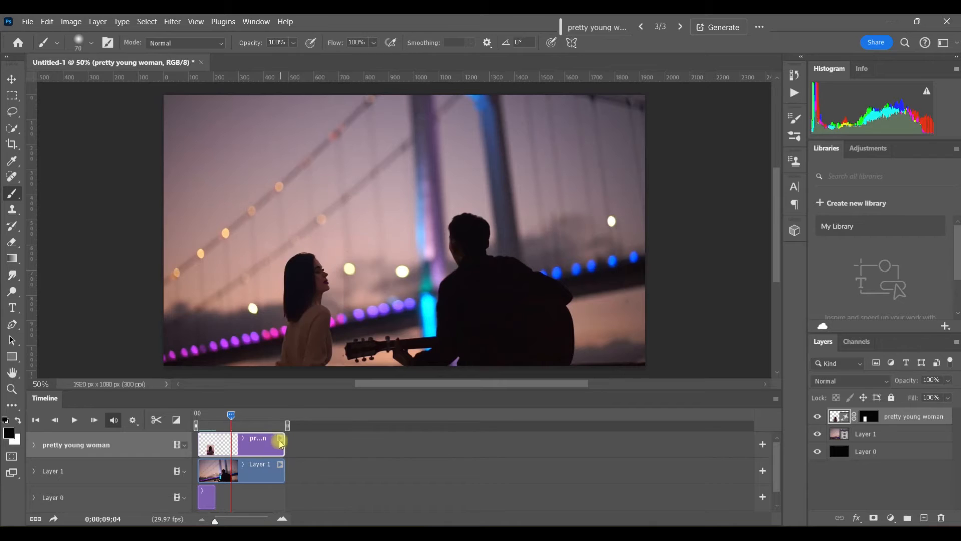
{"action": "left_click", "coordinate": [74, 420]}
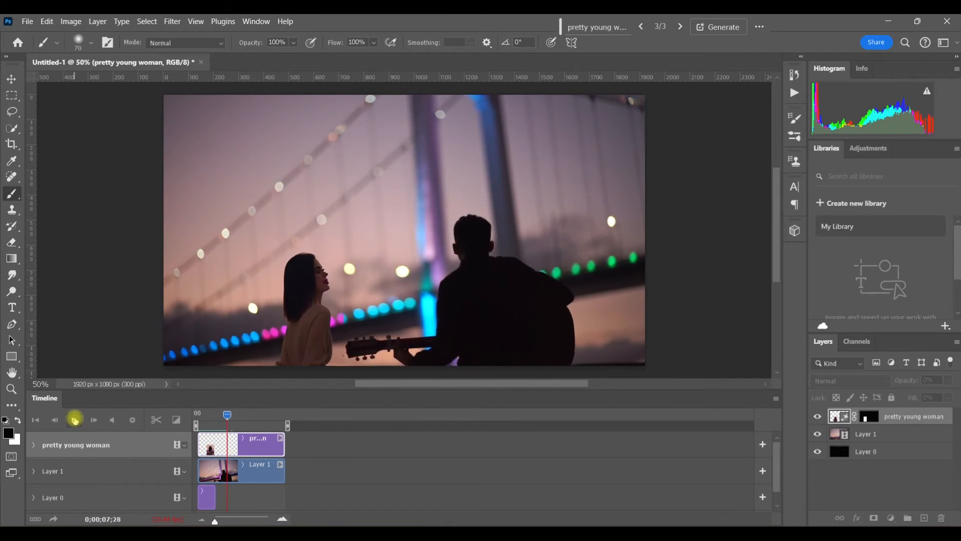
{"action": "left_click", "coordinate": [73, 419]}
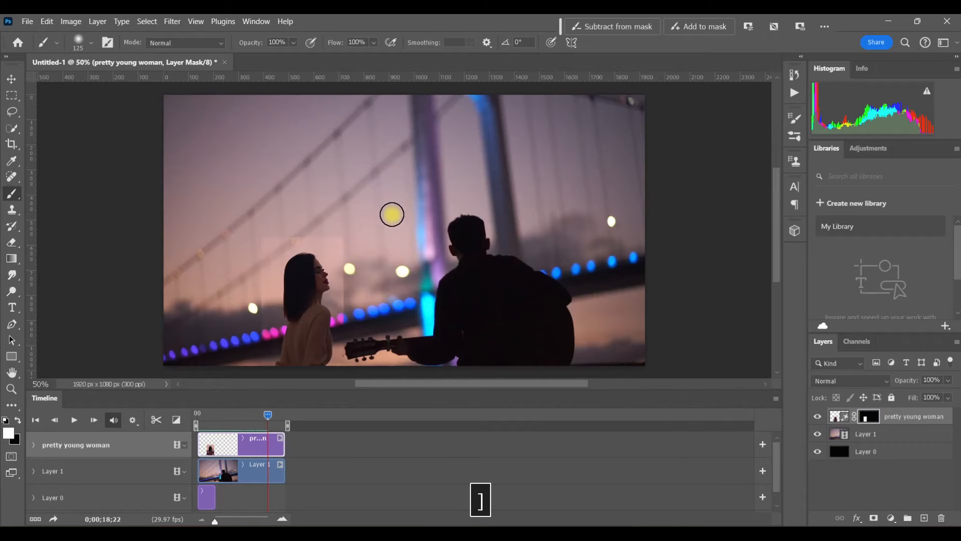
{"action": "mouse_move", "coordinate": [309, 228]}
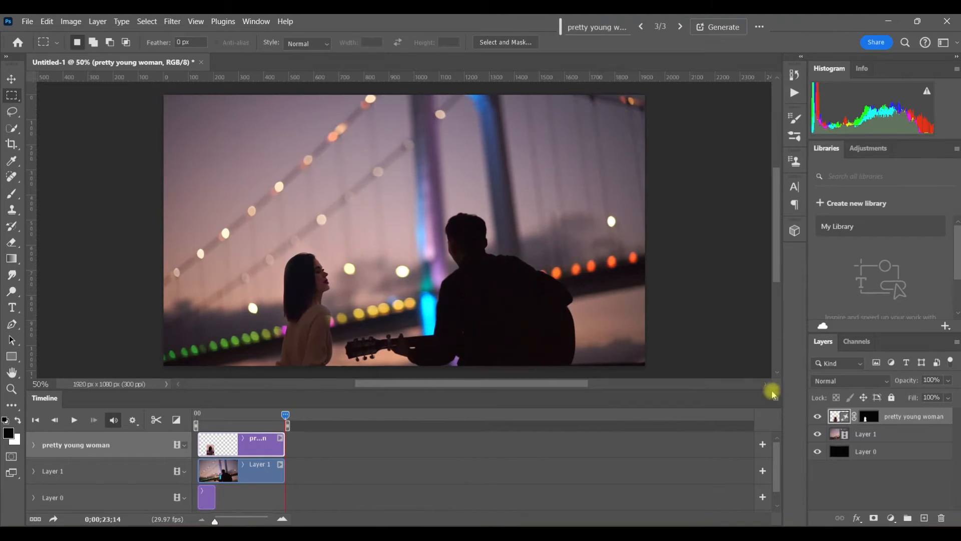
{"action": "mouse_move", "coordinate": [166, 96]}
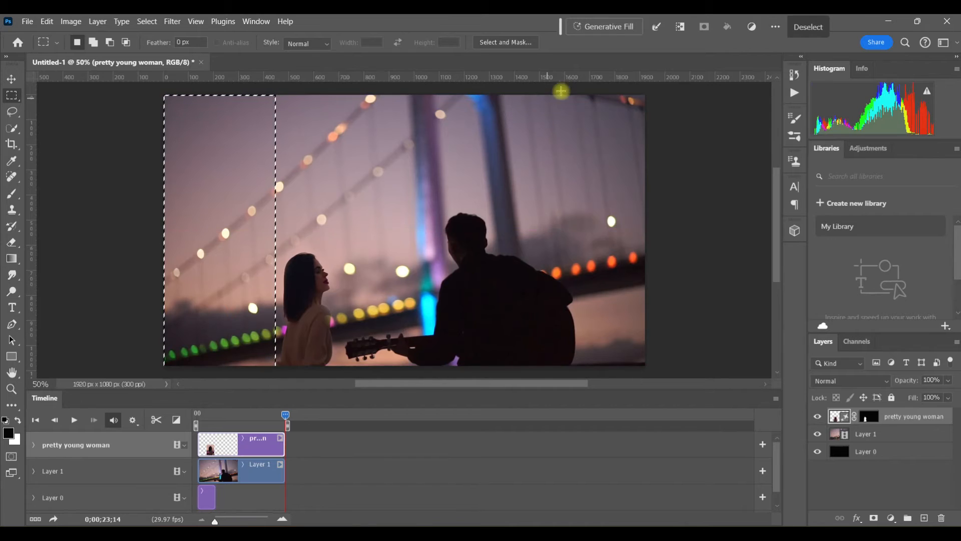
Generative Fill the left strip with the prompt 'tree' and browse the tree variations
{"action": "left_click", "coordinate": [603, 26]}
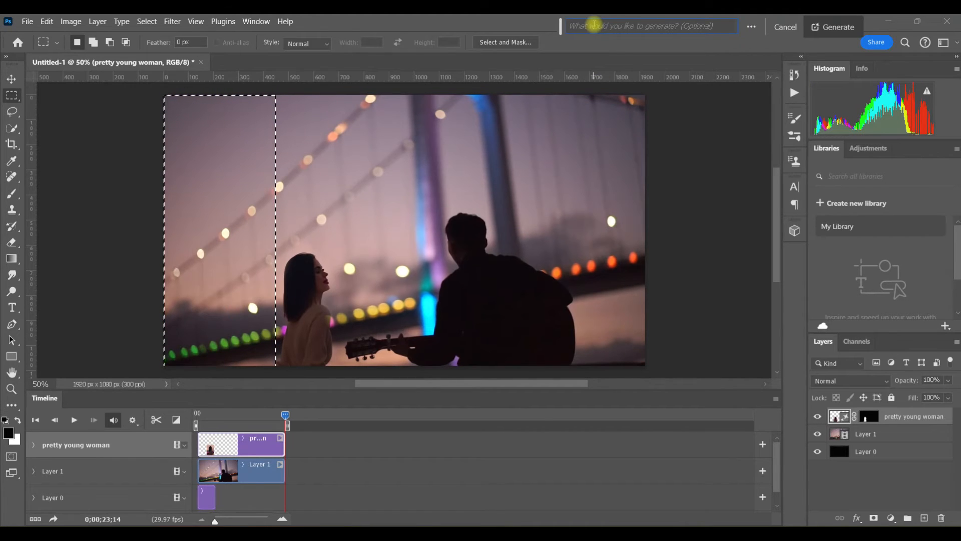
{"action": "type", "text": "tree"}
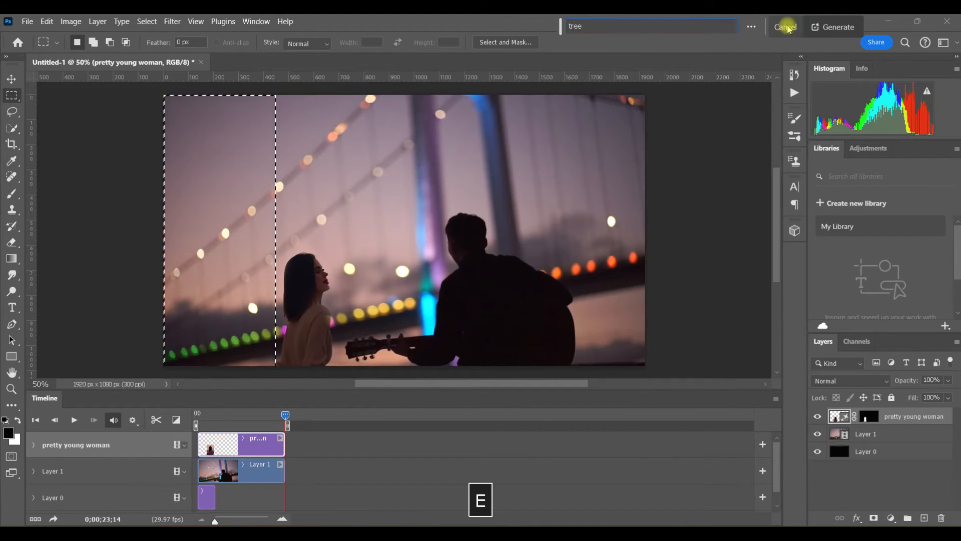
{"action": "left_click", "coordinate": [833, 27]}
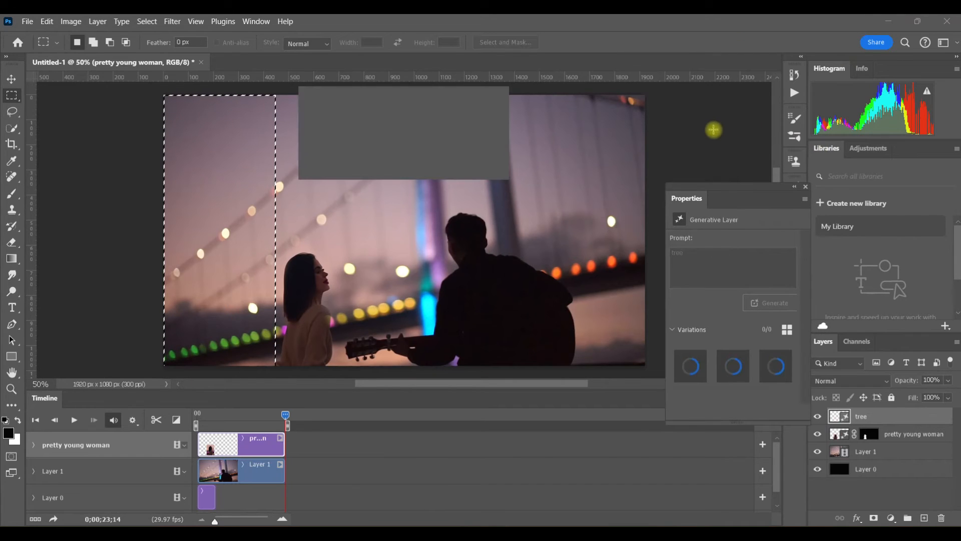
{"action": "left_click", "coordinate": [774, 303]}
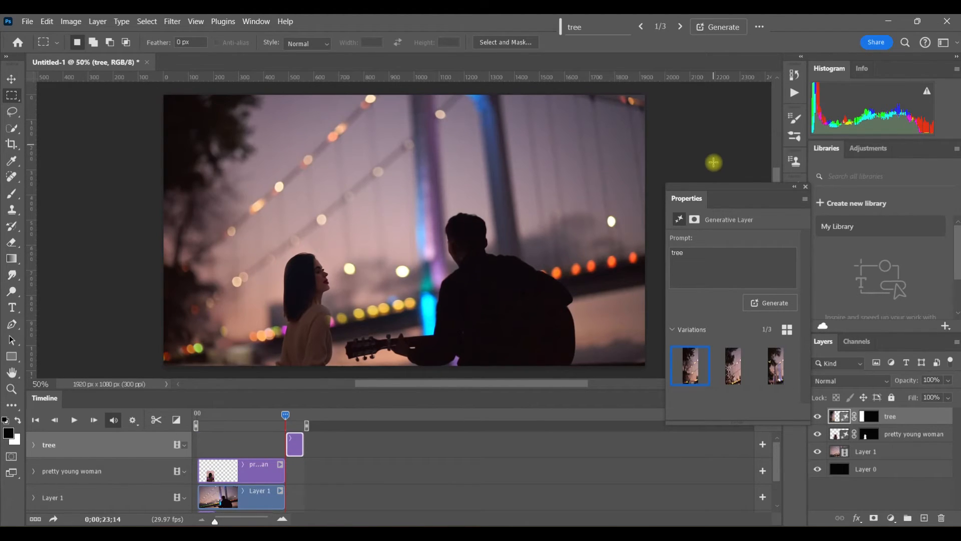
{"action": "left_click", "coordinate": [680, 26]}
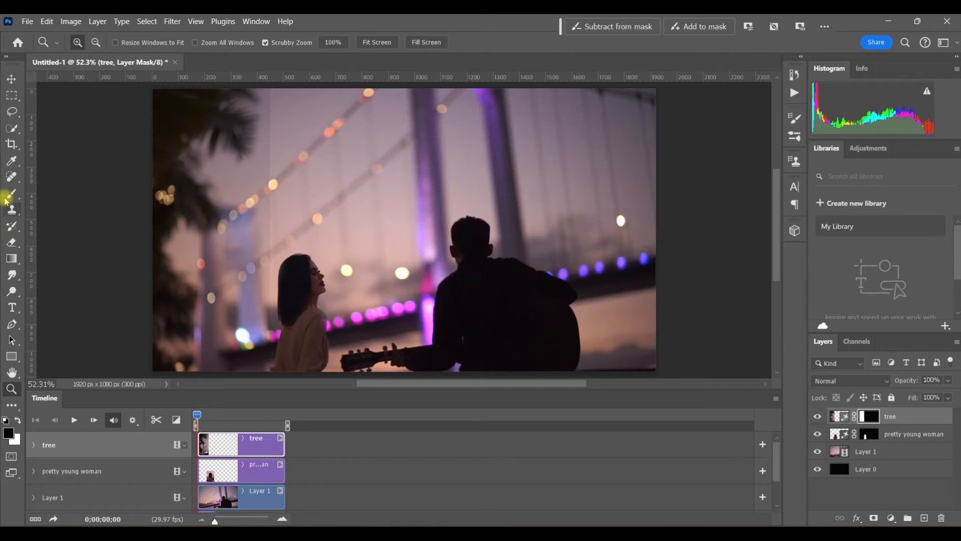
Select the tree layer's mask and preview the video with the tree added
{"action": "left_click", "coordinate": [11, 193]}
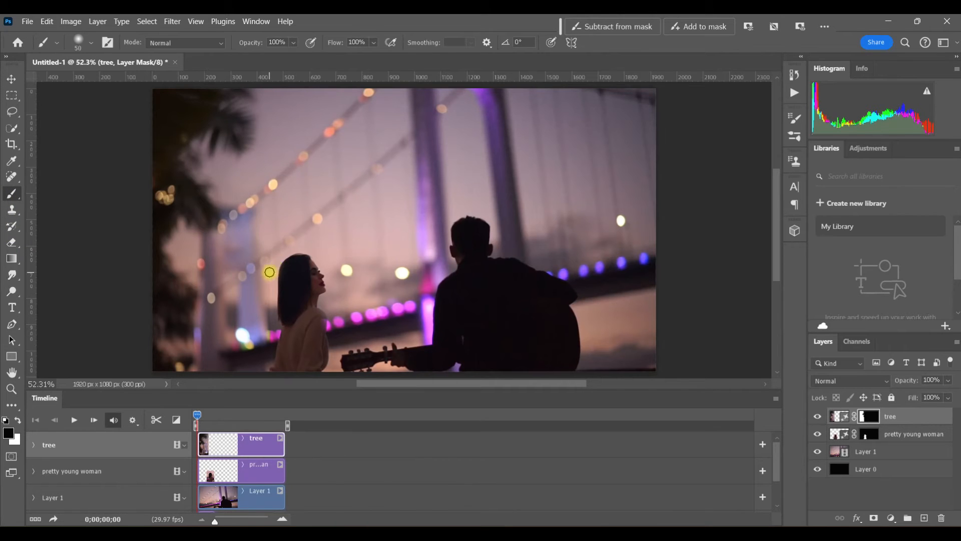
{"action": "left_click", "coordinate": [73, 420]}
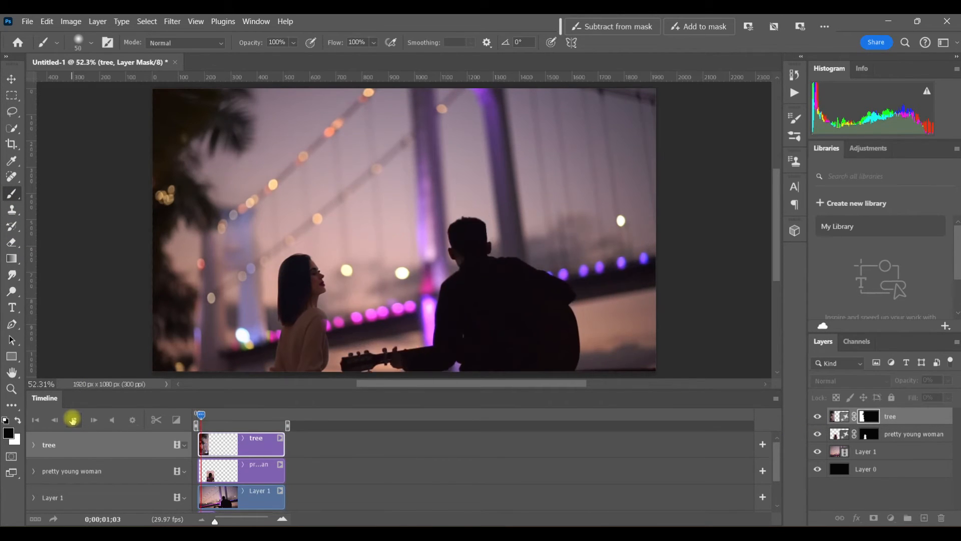
{"action": "left_click", "coordinate": [73, 420]}
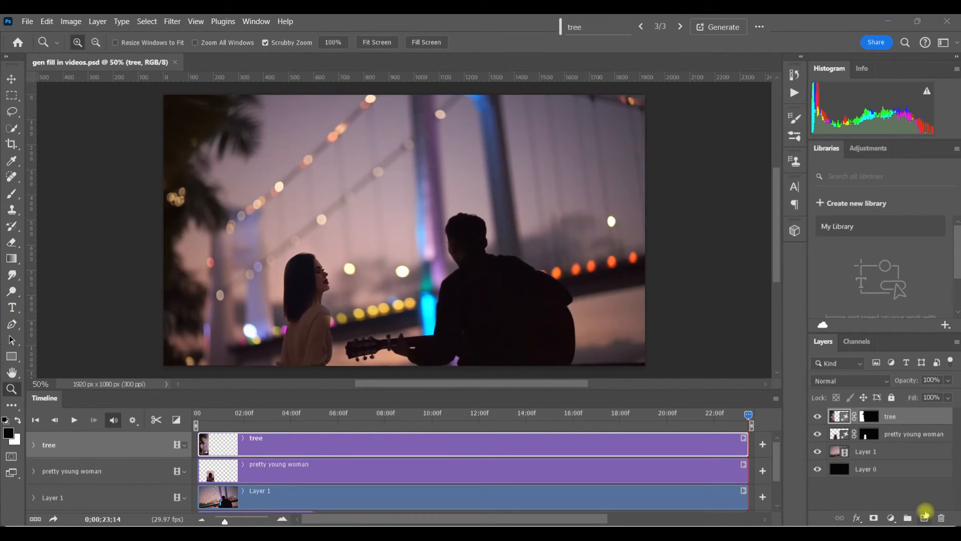
{"action": "mouse_move", "coordinate": [13, 144]}
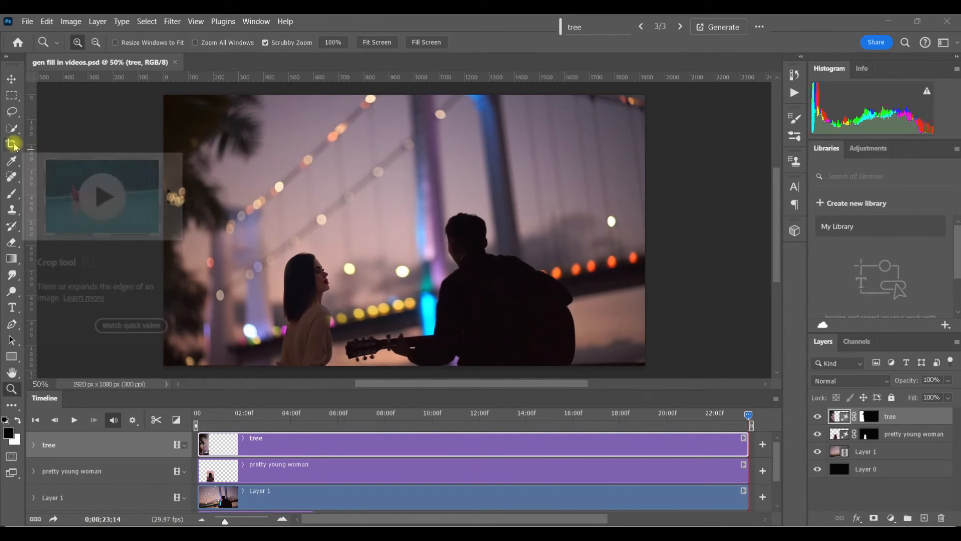
Expand the canvas at 16:9 to 2218×1247 and fill the borders with Generative Expand
{"action": "left_click", "coordinate": [12, 144]}
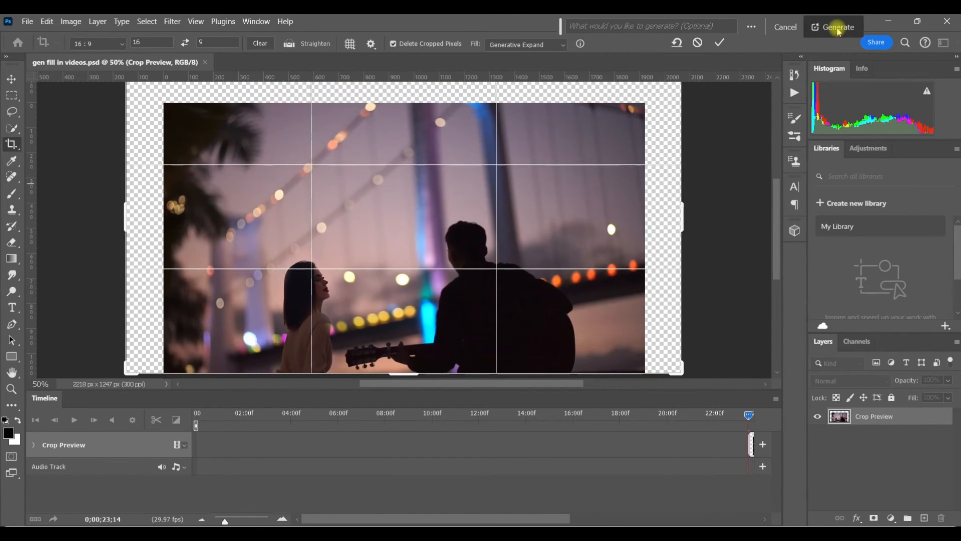
{"action": "left_click", "coordinate": [834, 26]}
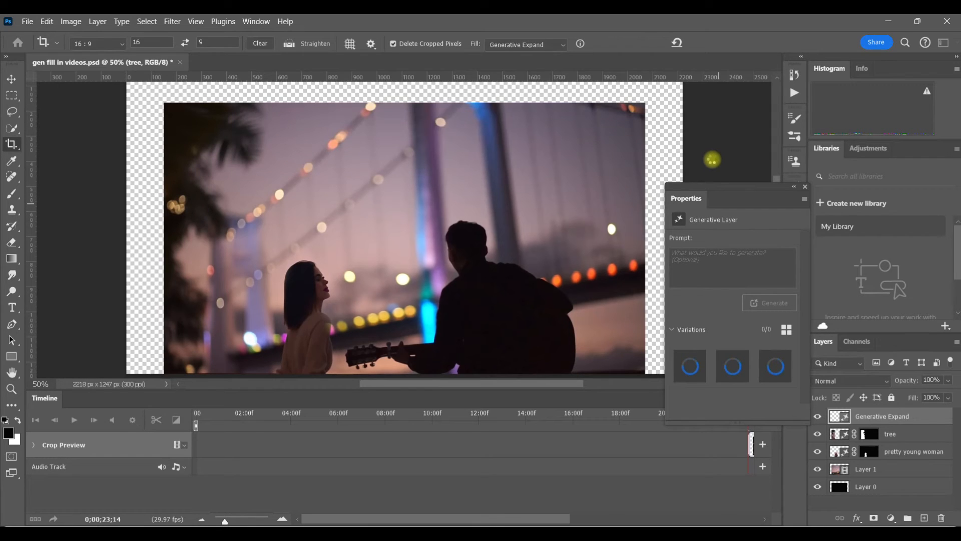
{"action": "left_click", "coordinate": [769, 302]}
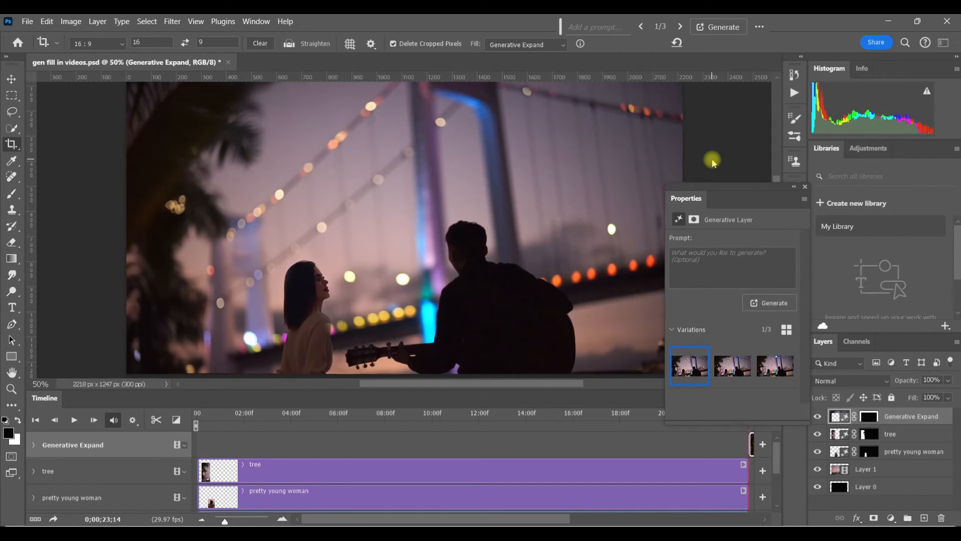
{"action": "mouse_move", "coordinate": [814, 198]}
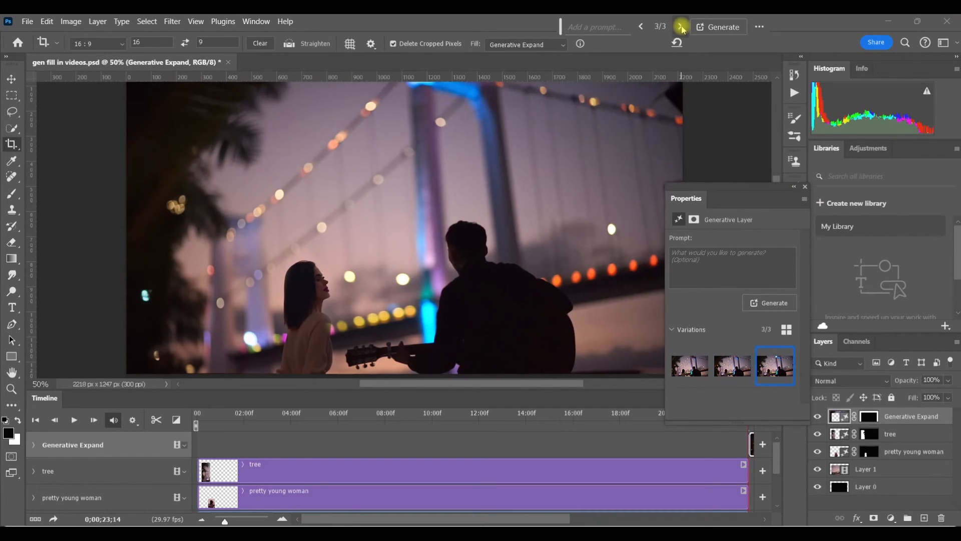
{"action": "mouse_move", "coordinate": [681, 27]}
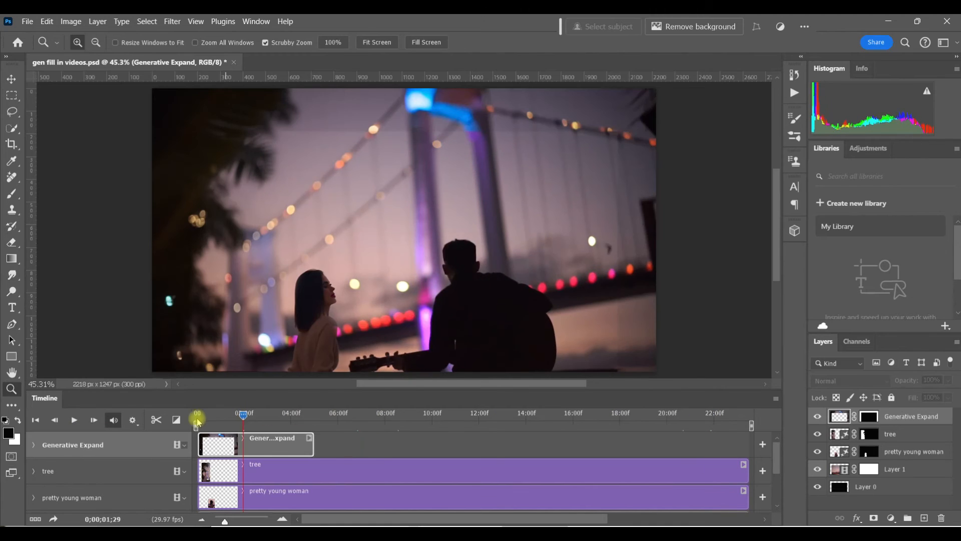
Preview the widened bridge scene from the start, then add a new empty layer
{"action": "left_click", "coordinate": [74, 420]}
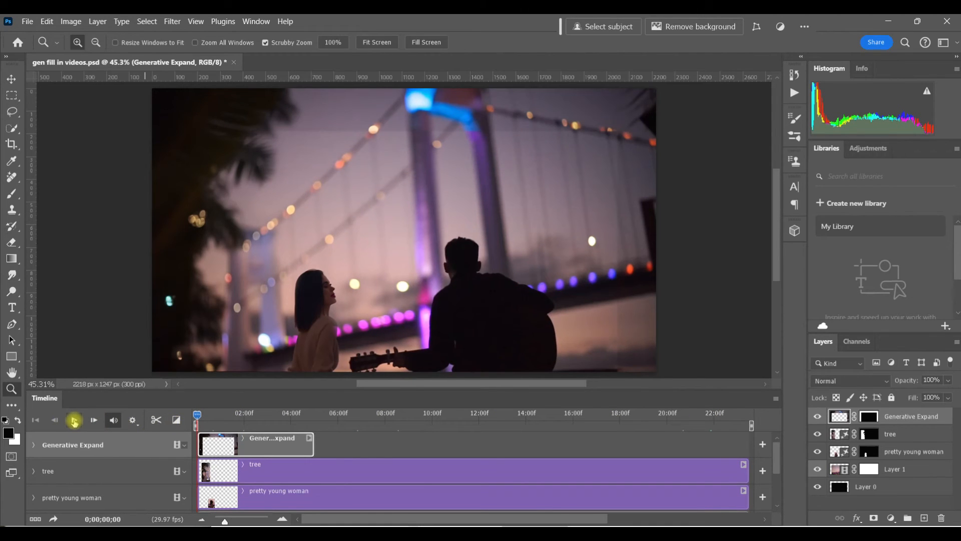
{"action": "left_click", "coordinate": [74, 420]}
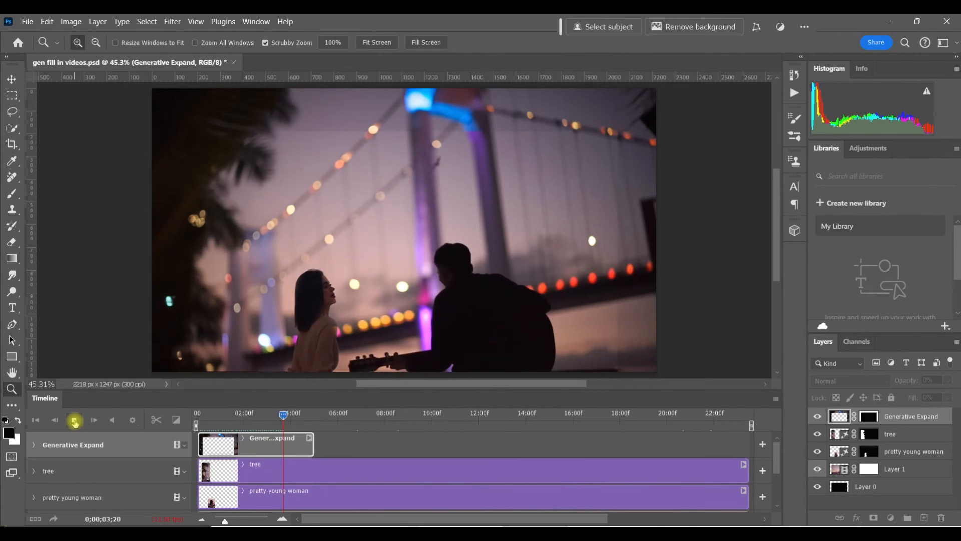
{"action": "left_click", "coordinate": [73, 420]}
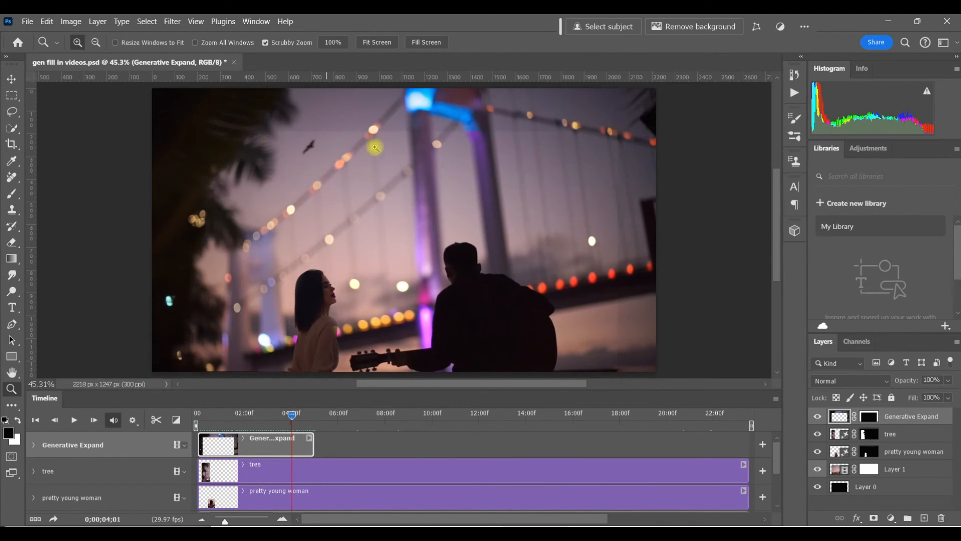
{"action": "mouse_move", "coordinate": [781, 314]}
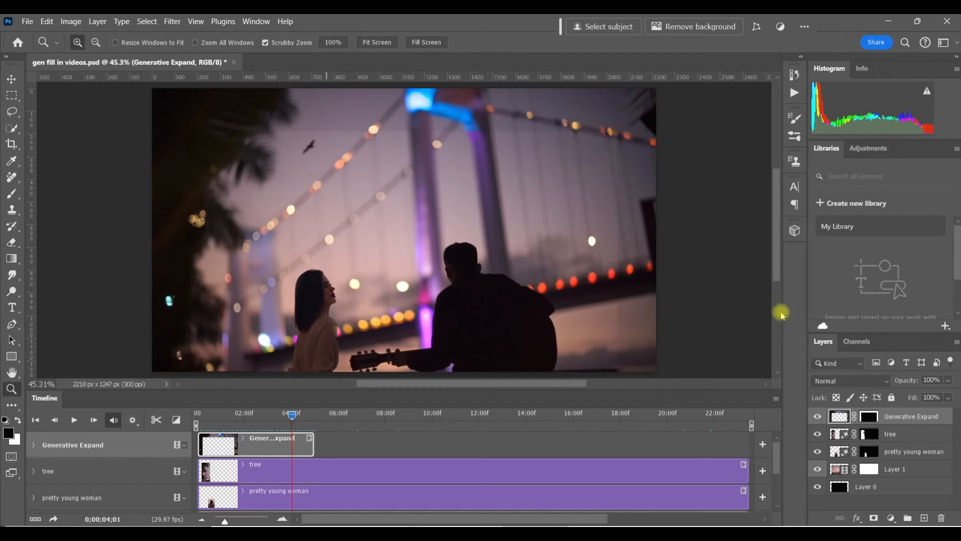
{"action": "mouse_move", "coordinate": [816, 412]}
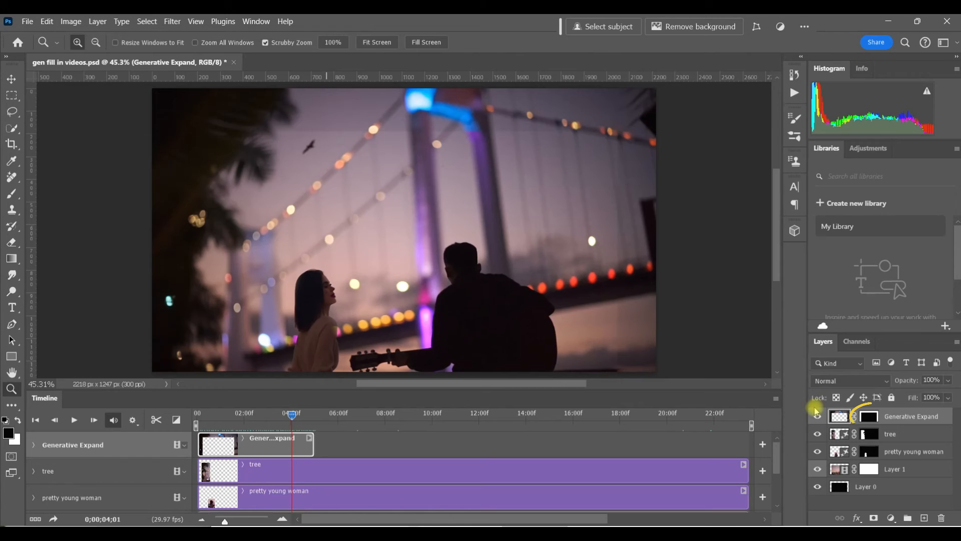
{"action": "left_click", "coordinate": [868, 416]}
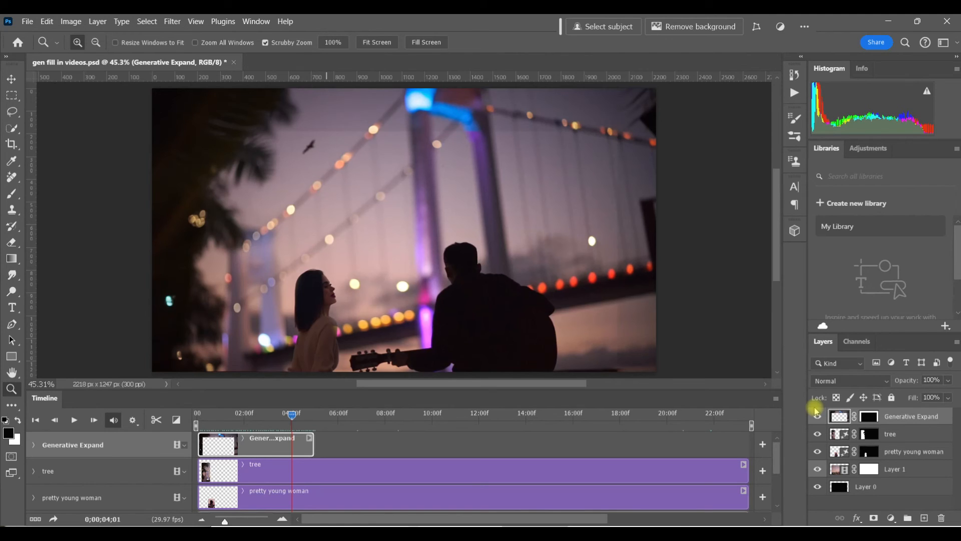
{"action": "mouse_move", "coordinate": [924, 517]}
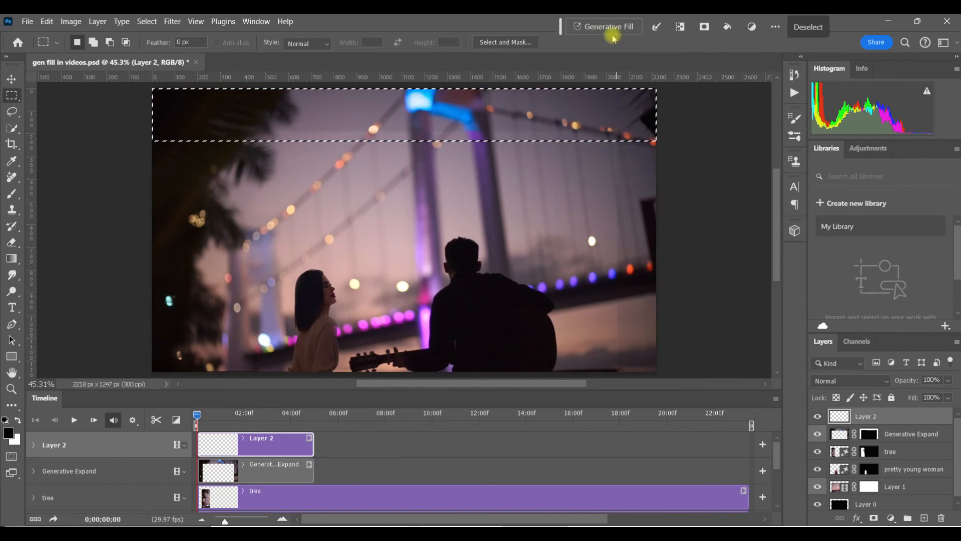
Generative Fill 'string of lights' along the top strip, choosing variation 3/3 with large glowing lanterns
{"action": "left_click", "coordinate": [603, 27]}
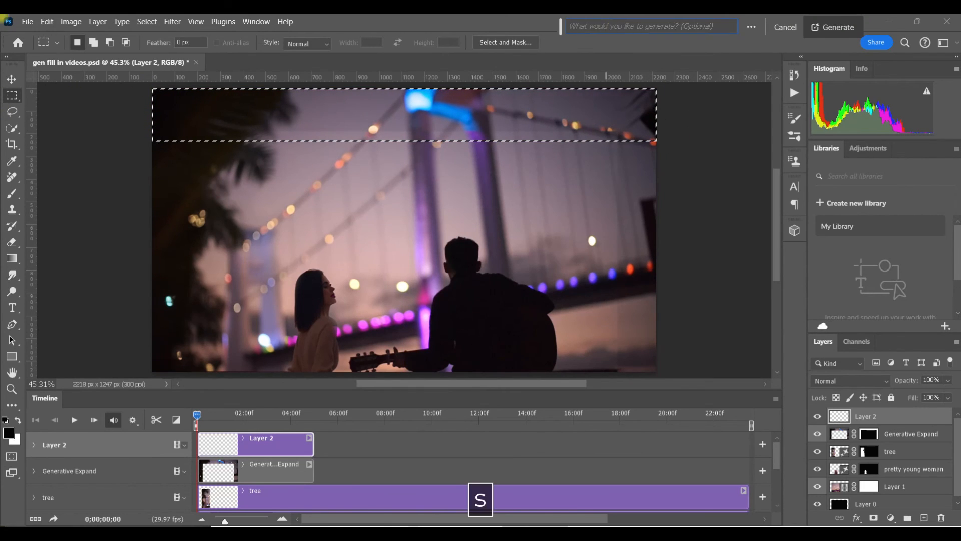
{"action": "type", "text": "string of lights"}
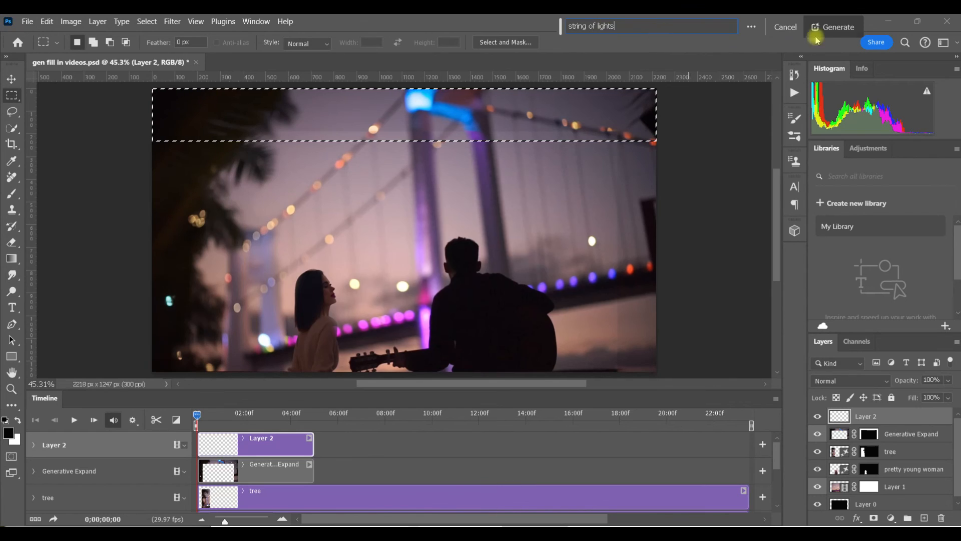
{"action": "left_click", "coordinate": [833, 27]}
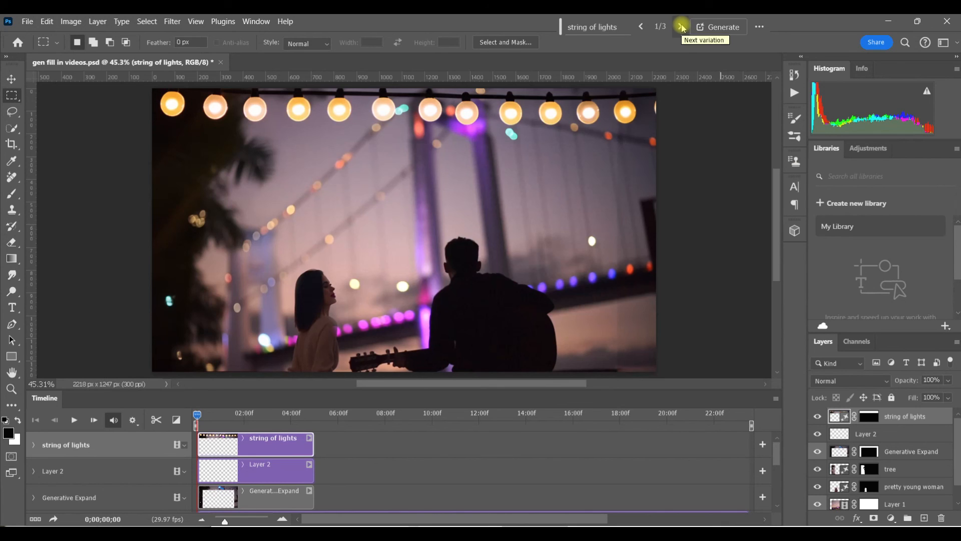
{"action": "left_click", "coordinate": [682, 27]}
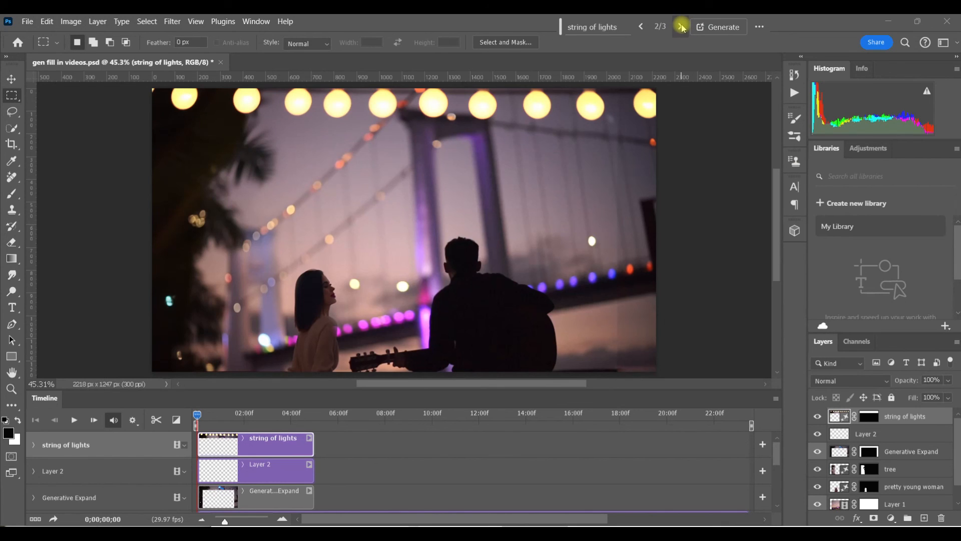
{"action": "left_click", "coordinate": [681, 26]}
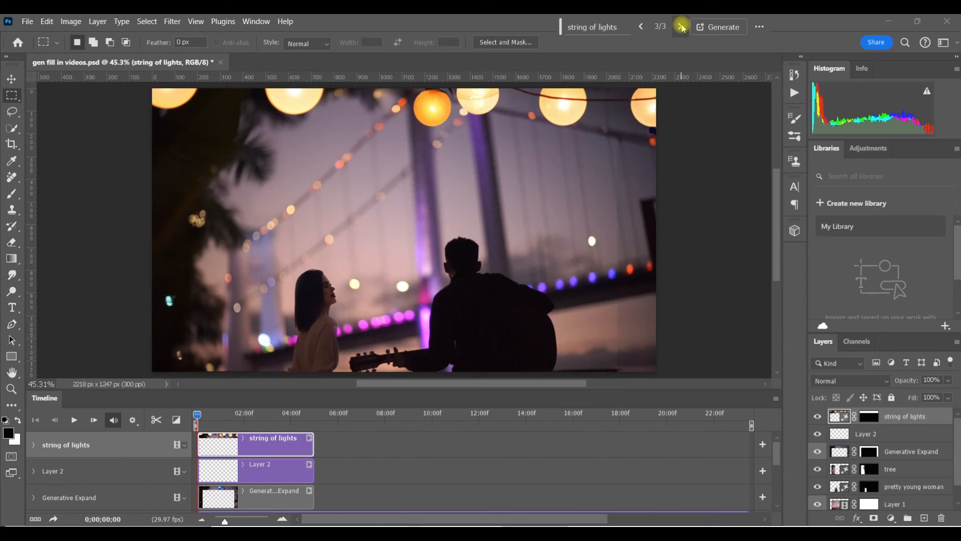
{"action": "left_click", "coordinate": [11, 388]}
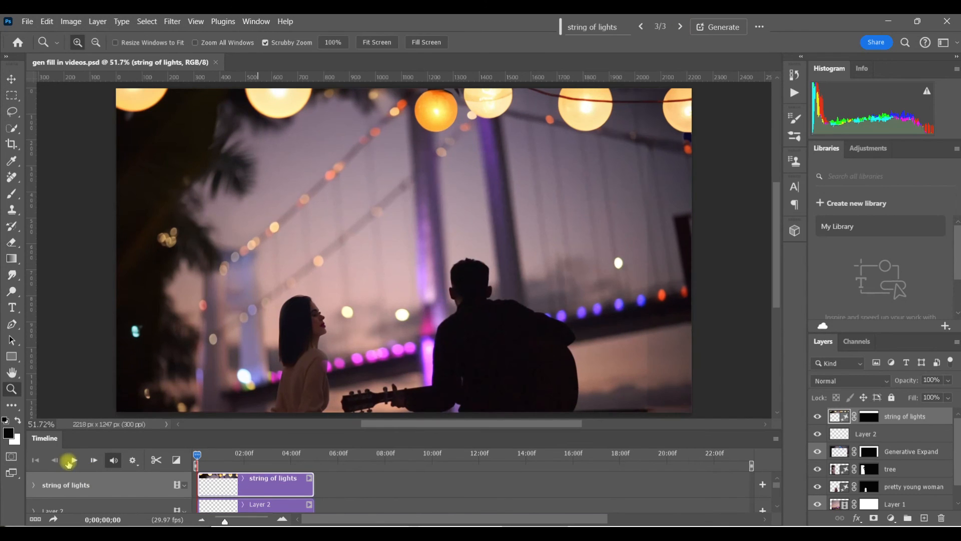
Play back the video to preview the lights, then bring up the File menu
{"action": "left_click", "coordinate": [71, 460]}
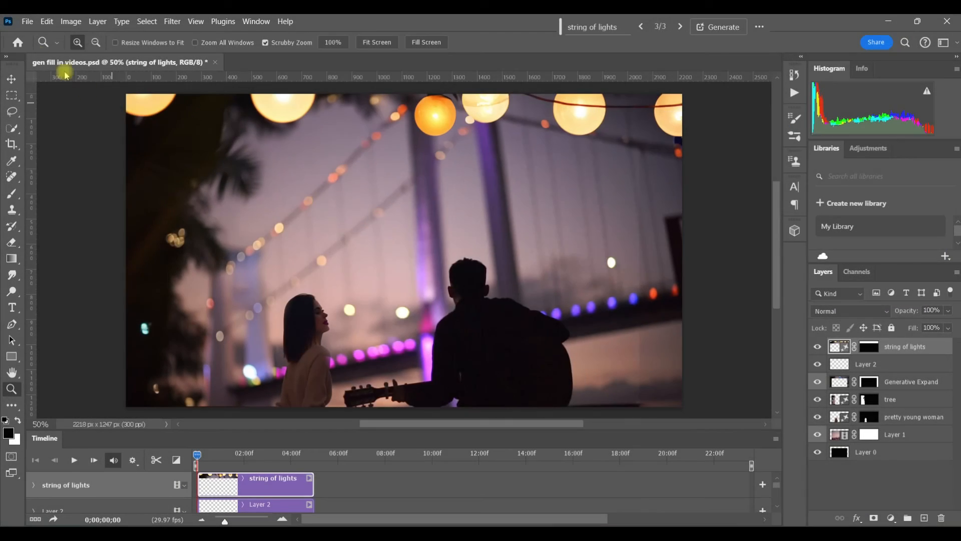
{"action": "left_click", "coordinate": [27, 21]}
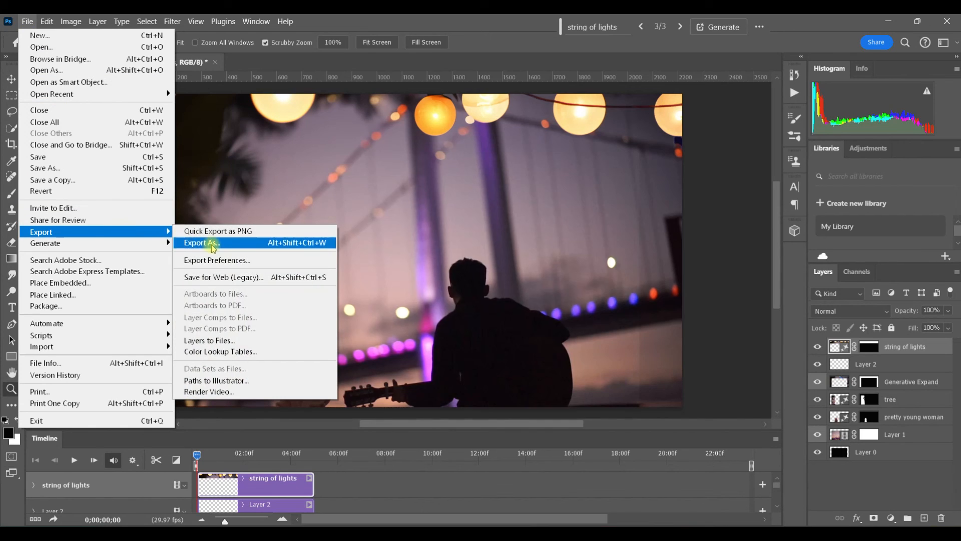
Open Render Video, set to output 'gen fill in videos.mp4' as H.264 at document size
{"action": "left_click", "coordinate": [209, 391]}
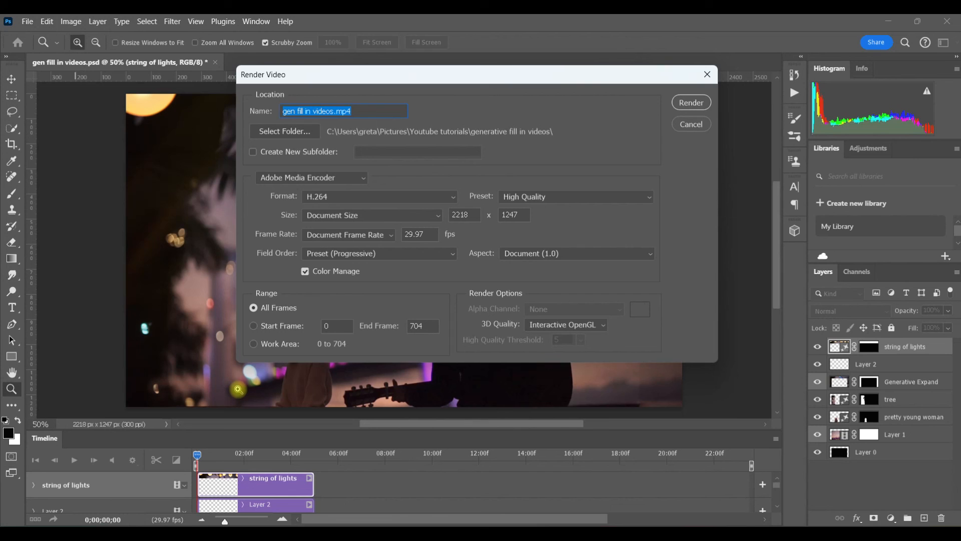
{"action": "mouse_move", "coordinate": [645, 144]}
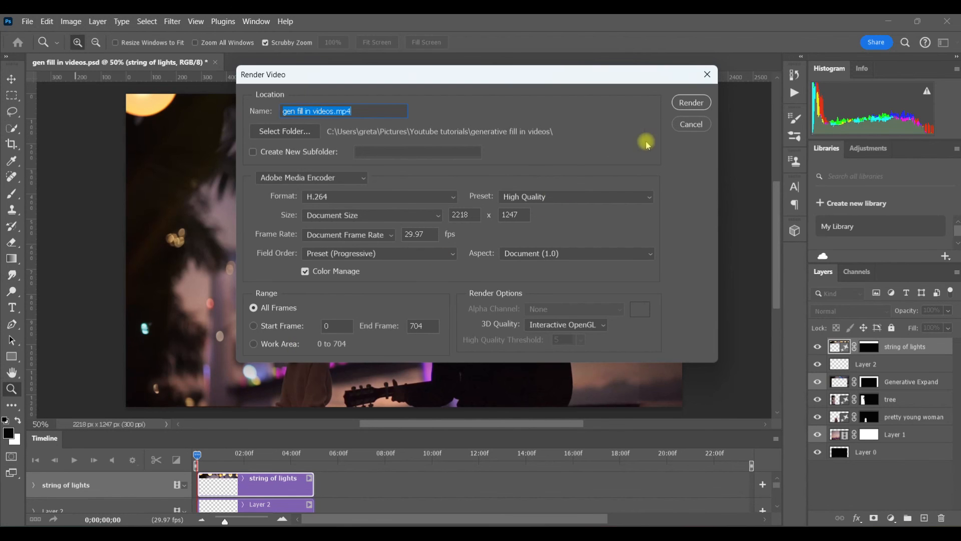